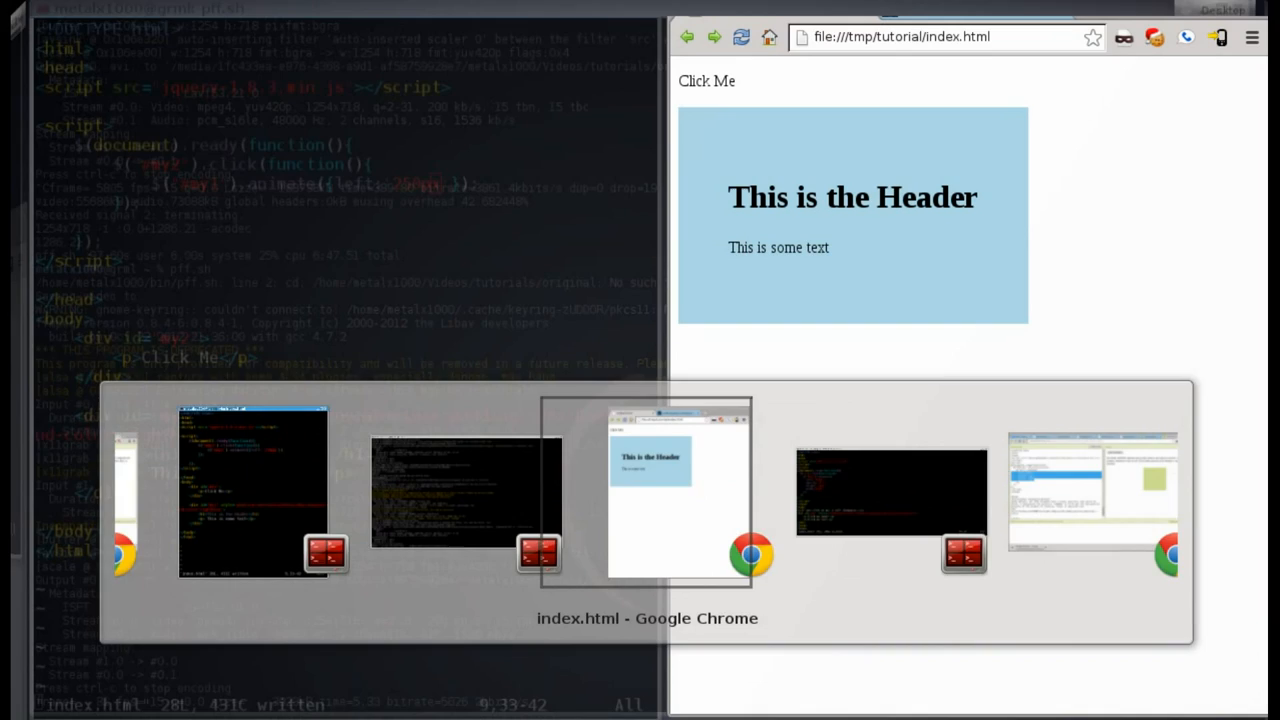
Step: Trigger the jQuery animation via 'Click Me' so the blue header box slides 250px right
left_click(680, 490)
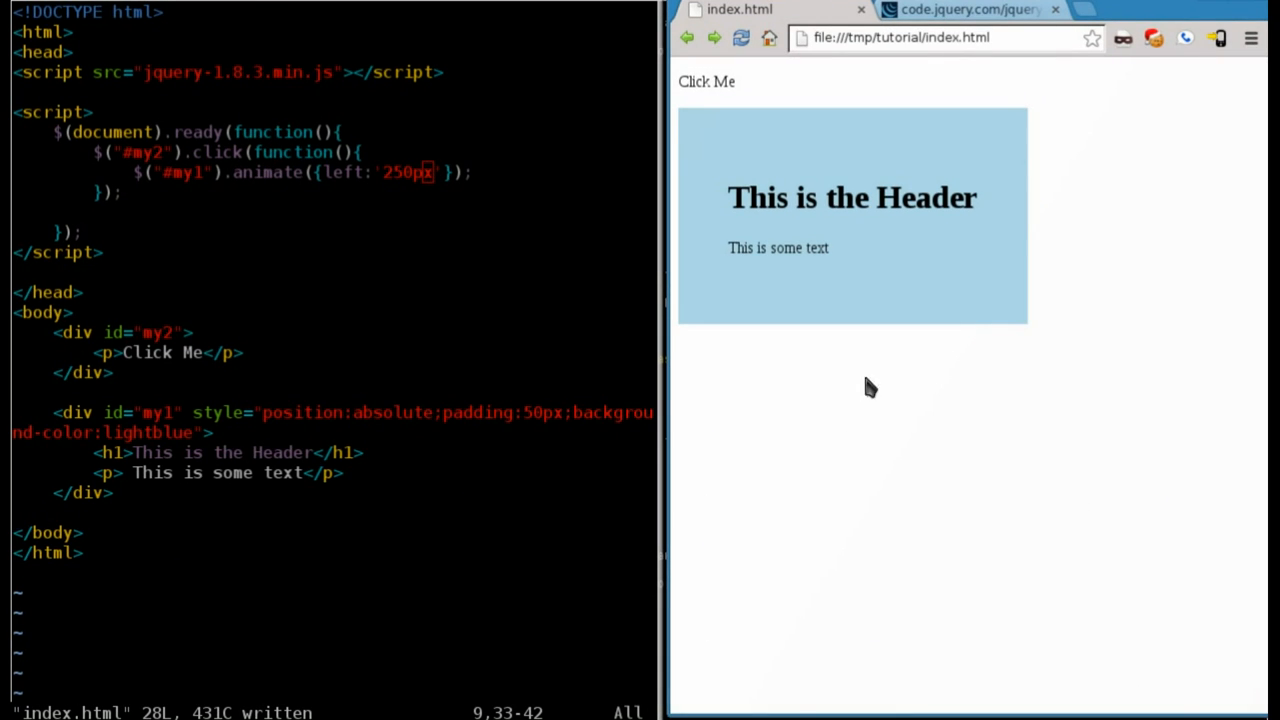
left_click(706, 80)
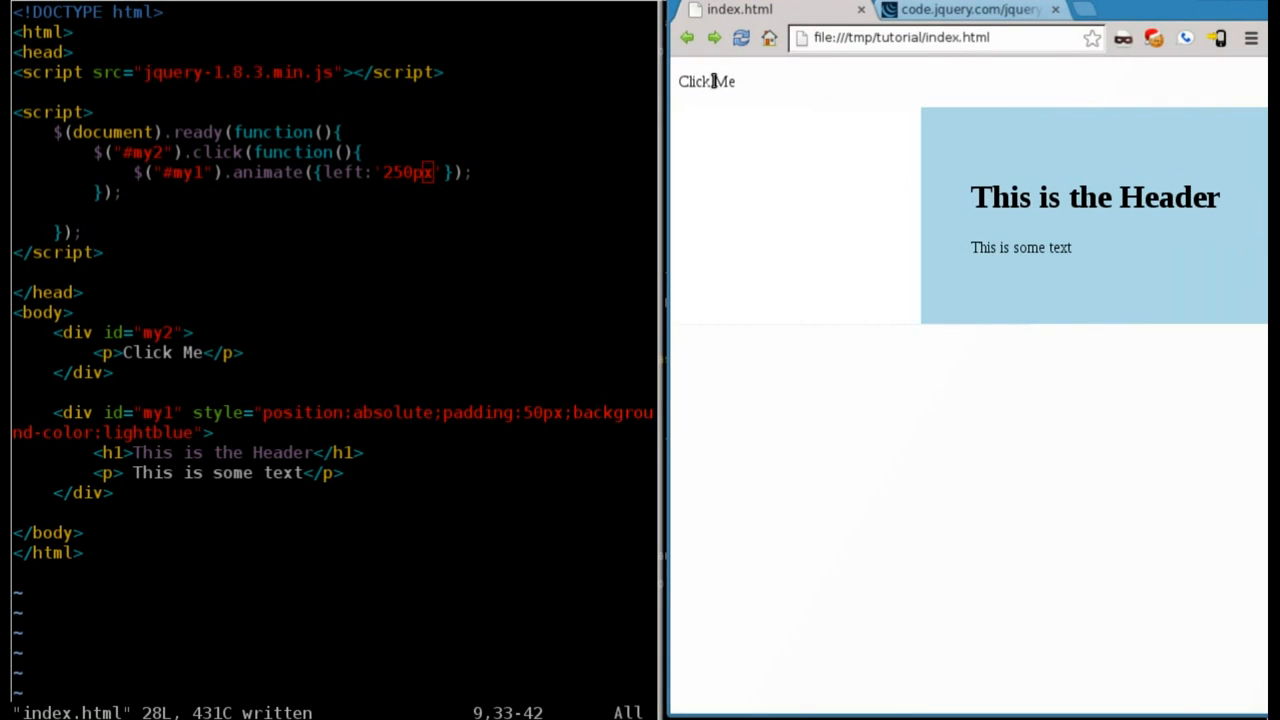
mouse_move(1008, 482)
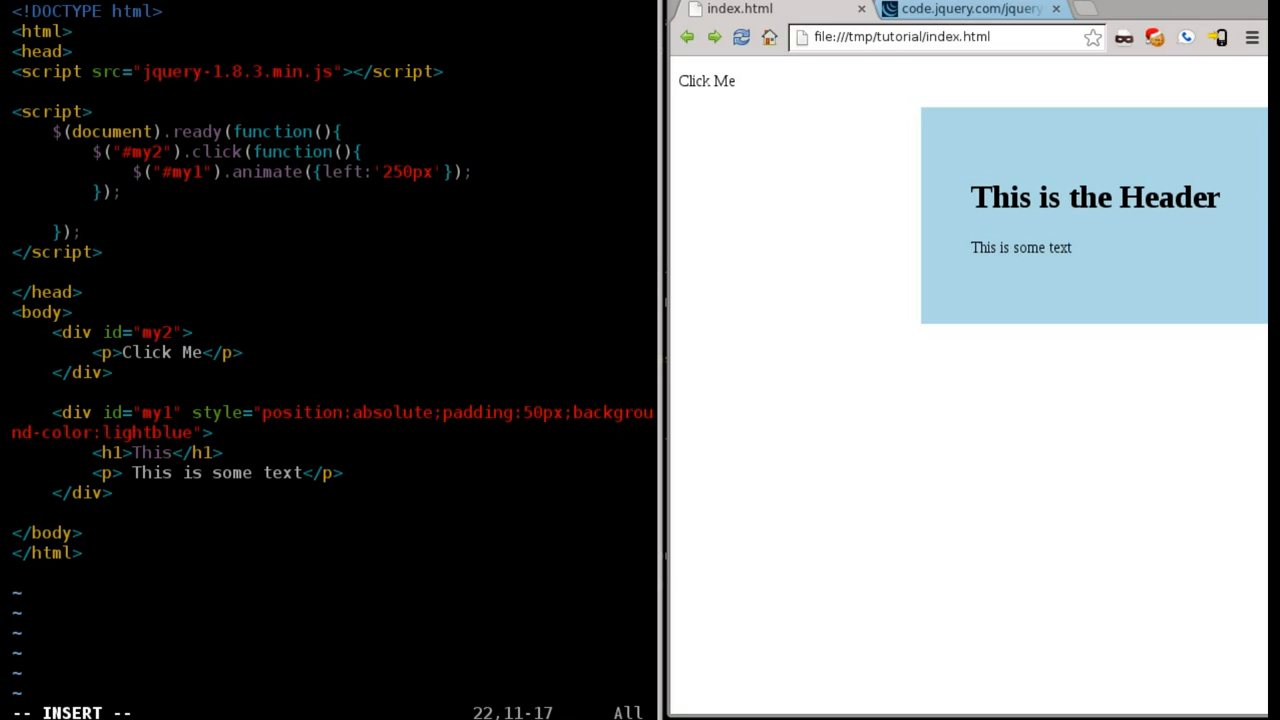
Step: Replace the h1 content with 'Text' so the blue box shrinks
type("R")
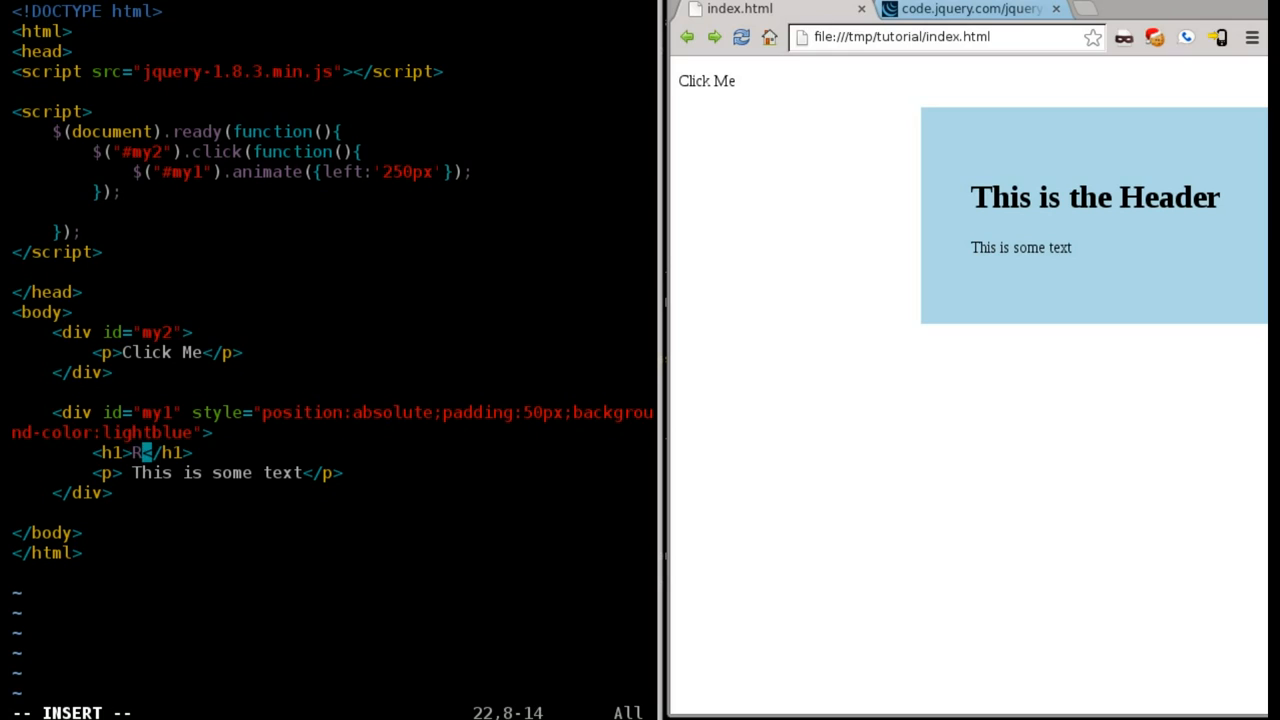
type("ext")
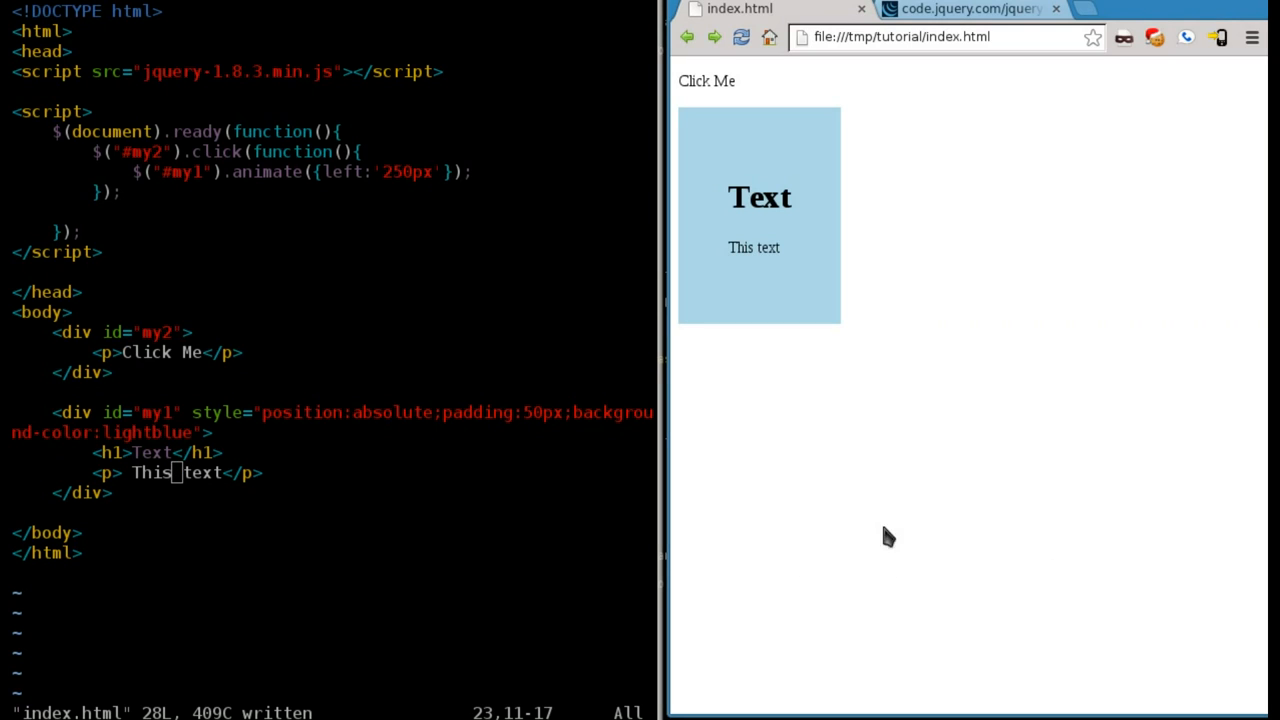
mouse_move(730, 204)
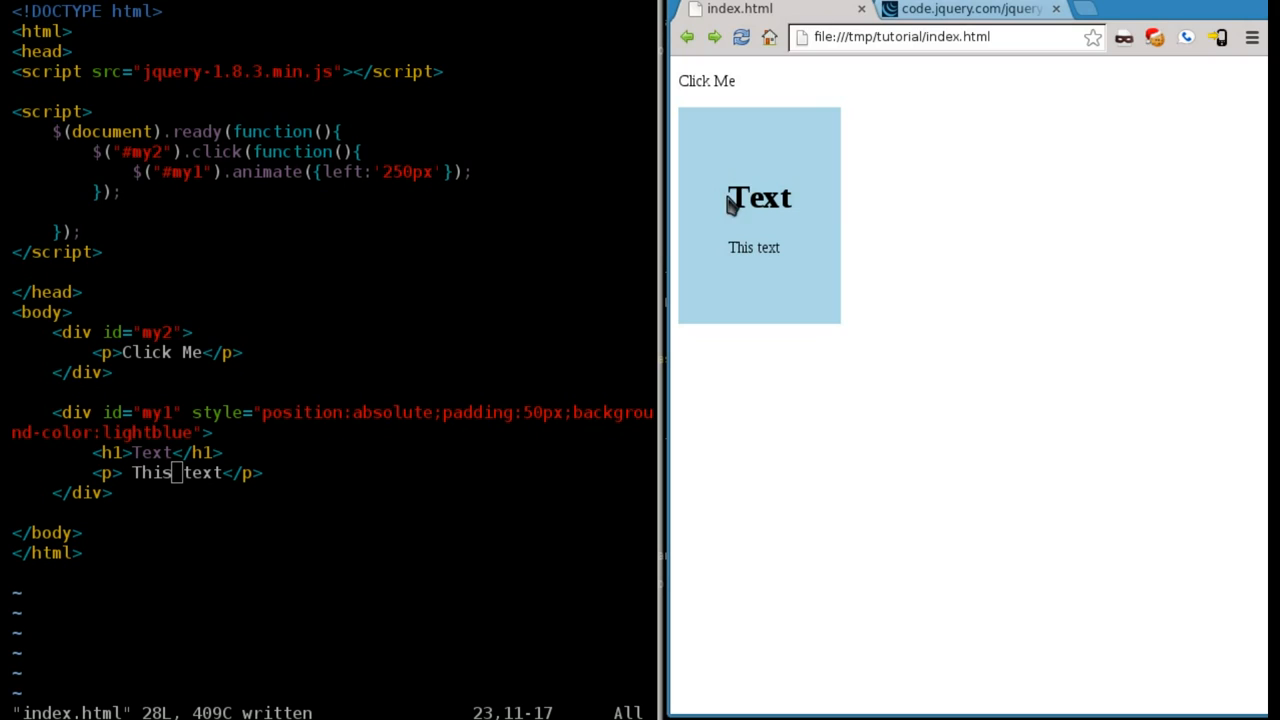
mouse_move(384, 456)
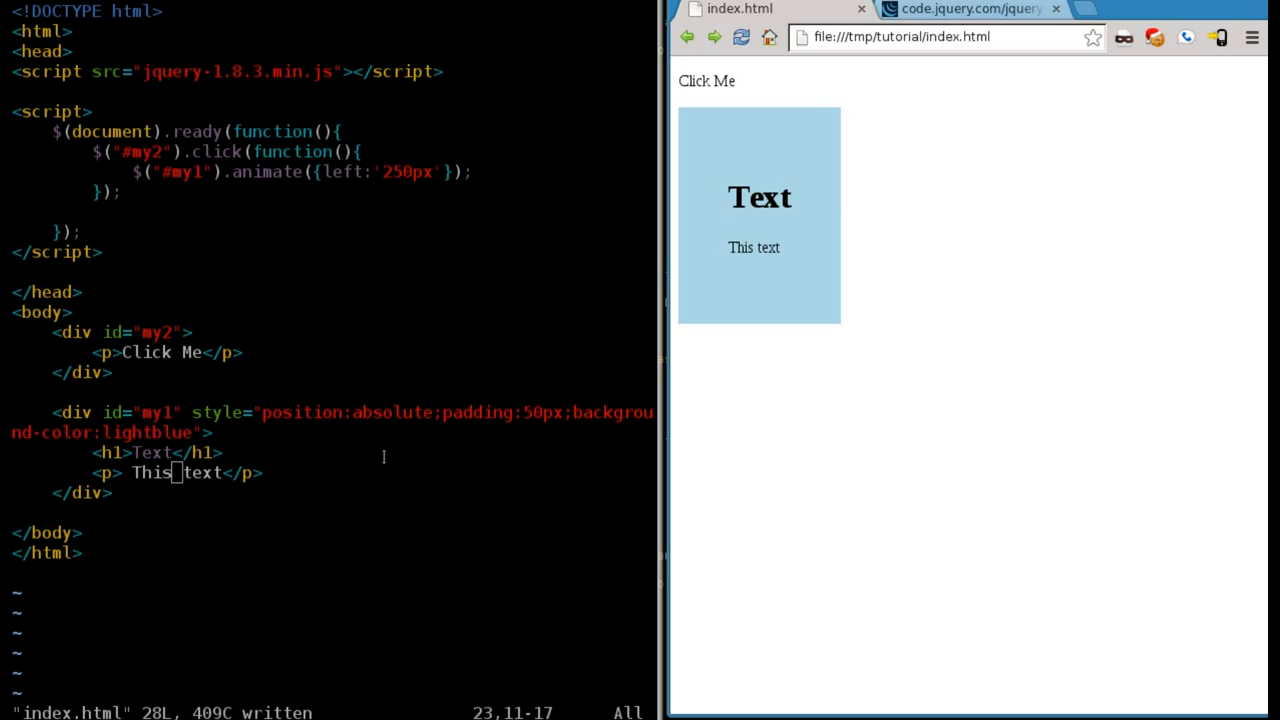
mouse_move(840, 304)
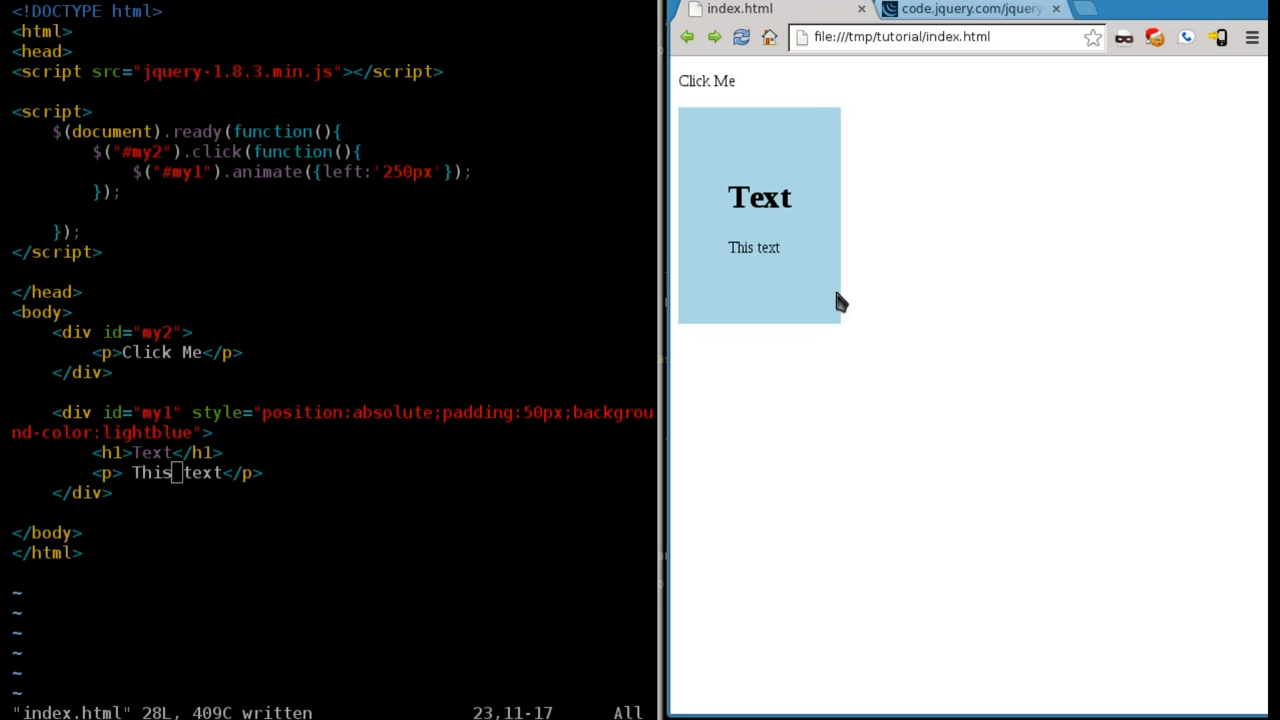
mouse_move(848, 422)
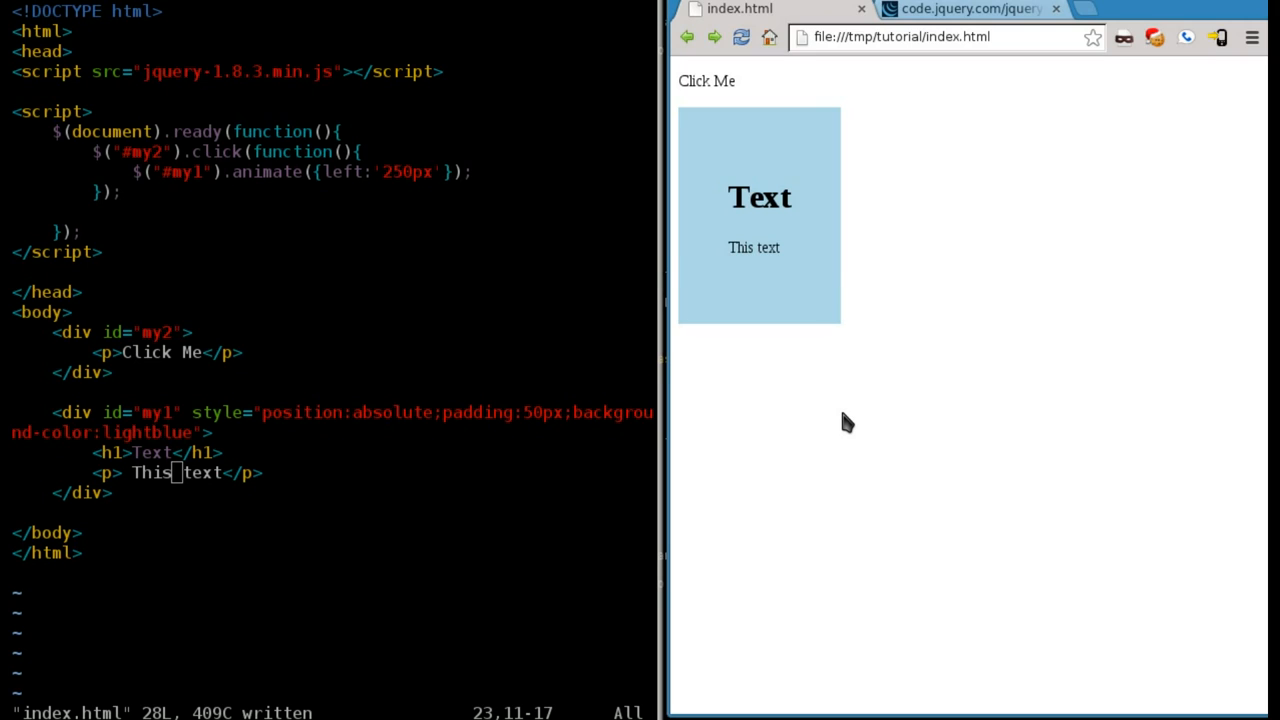
mouse_move(474, 496)
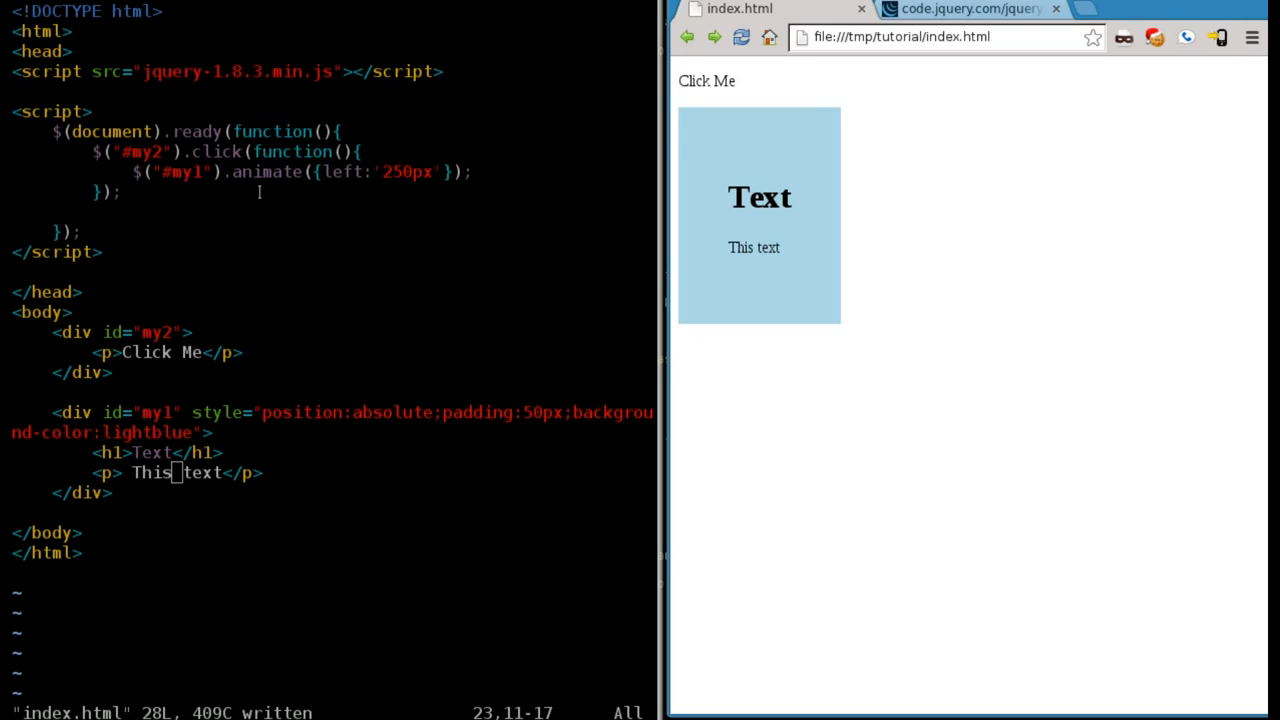
left_click(706, 80)
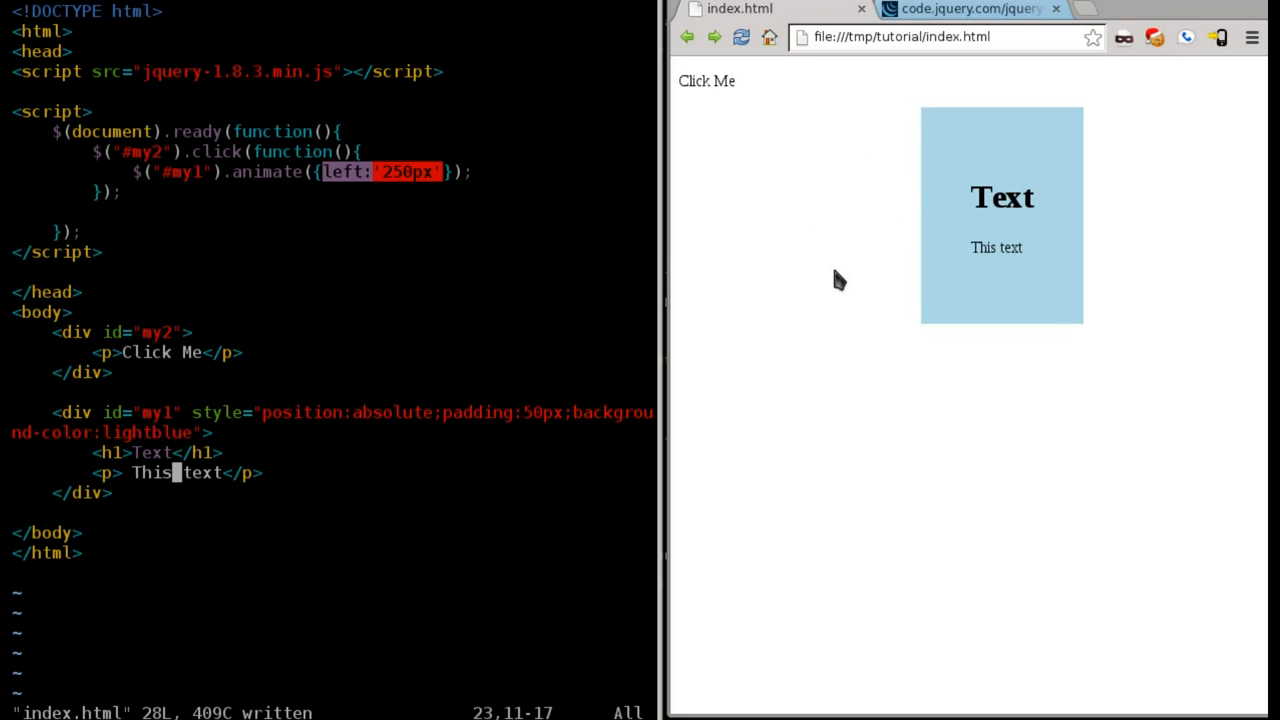
mouse_move(462, 386)
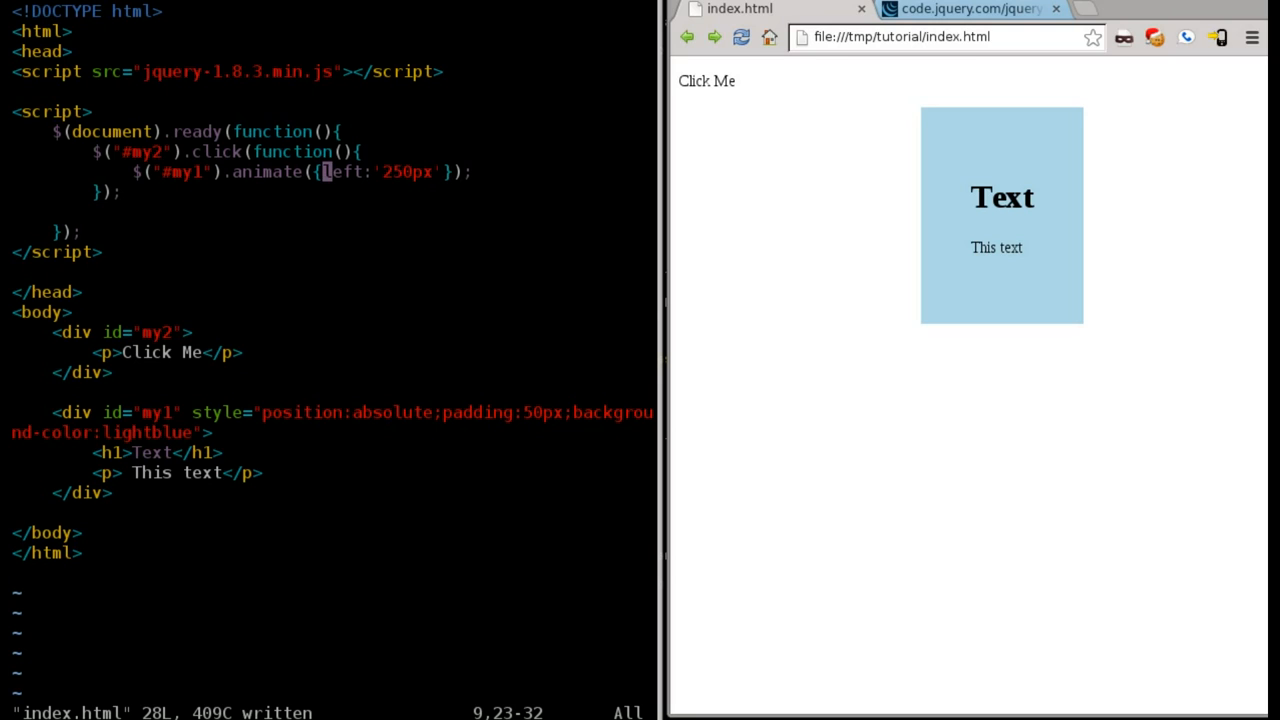
Step: Split the animate options onto separate lines with a comma after left:'250px'
key("Return")
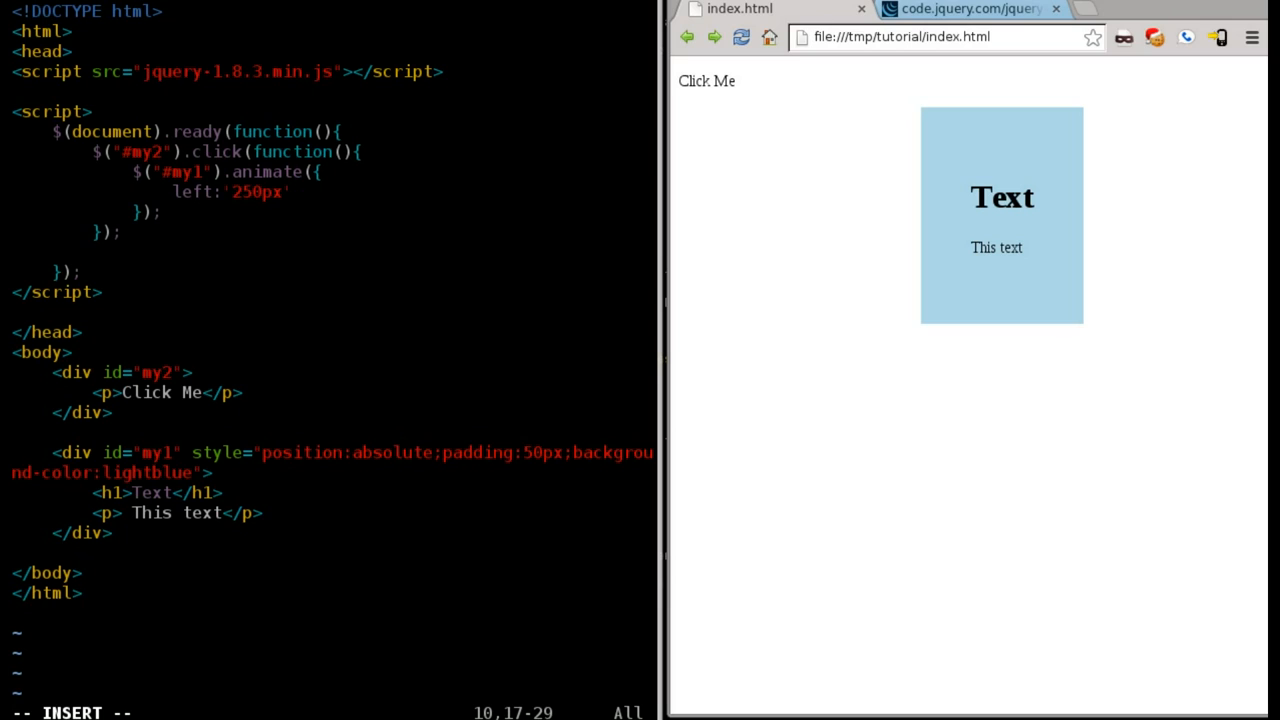
type(",")
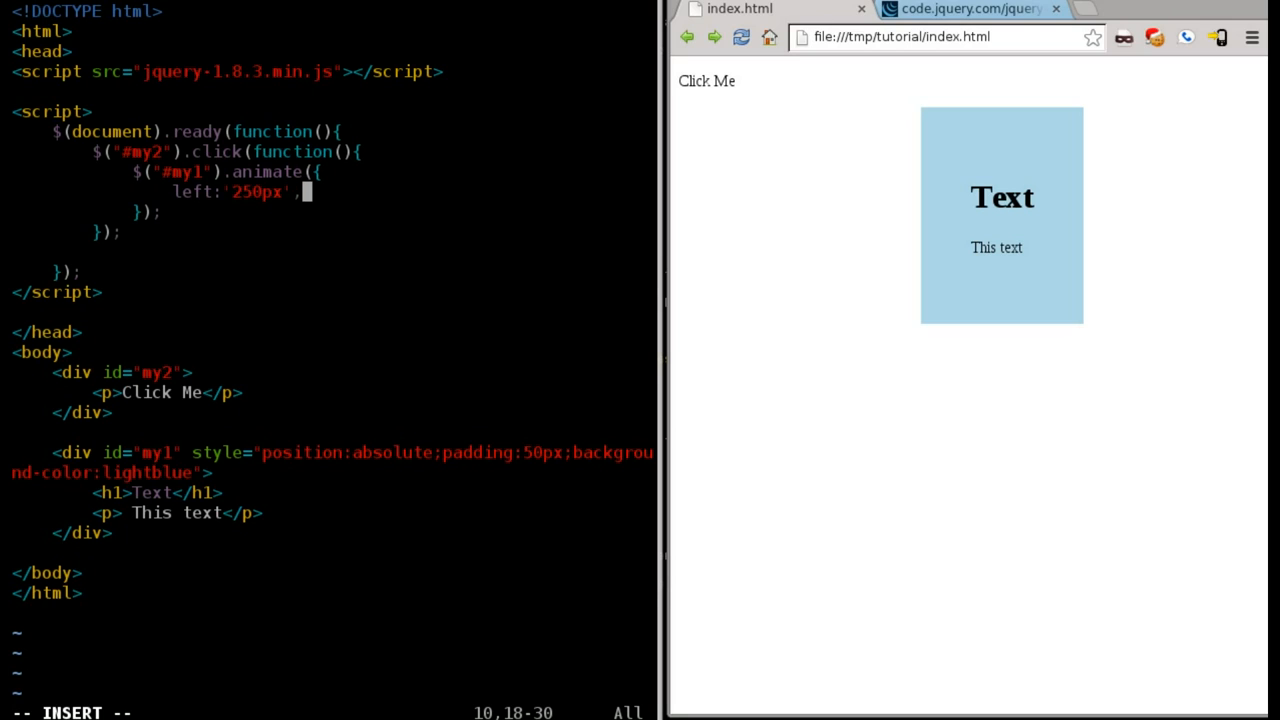
key("Return")
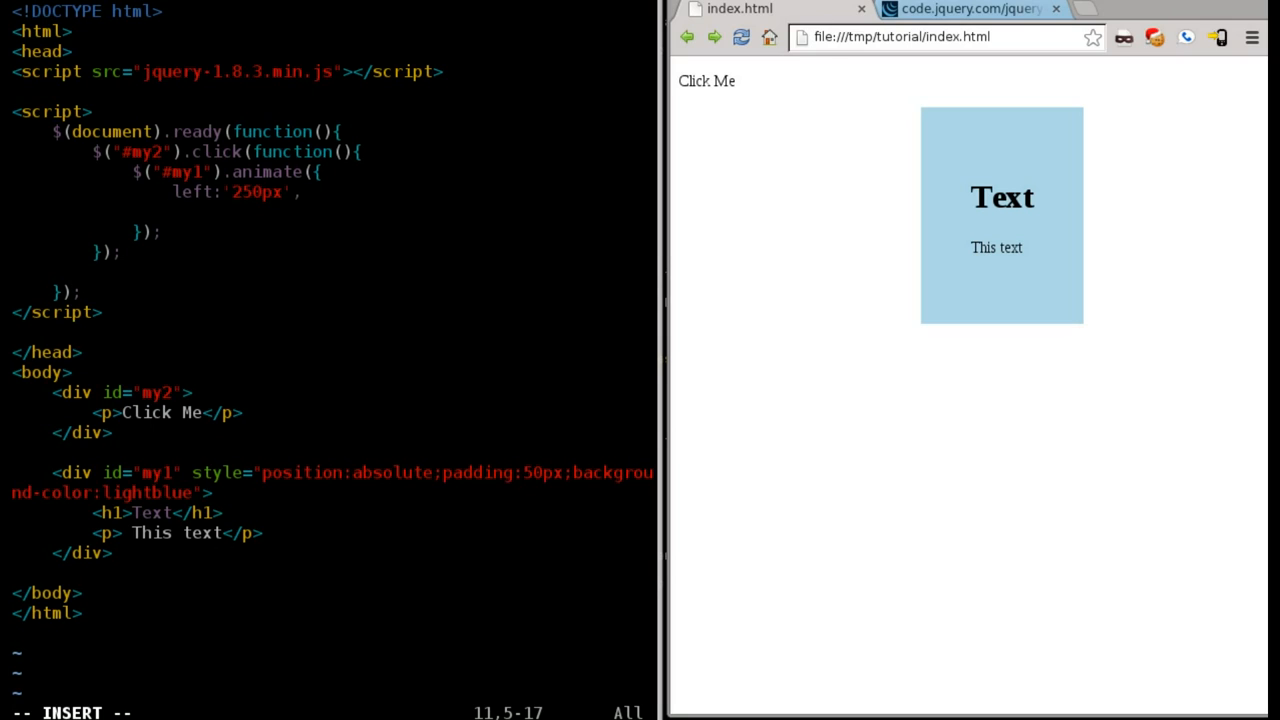
Step: Add opacity:'0.5' to the animate call and start a width property below it
type("opcat")
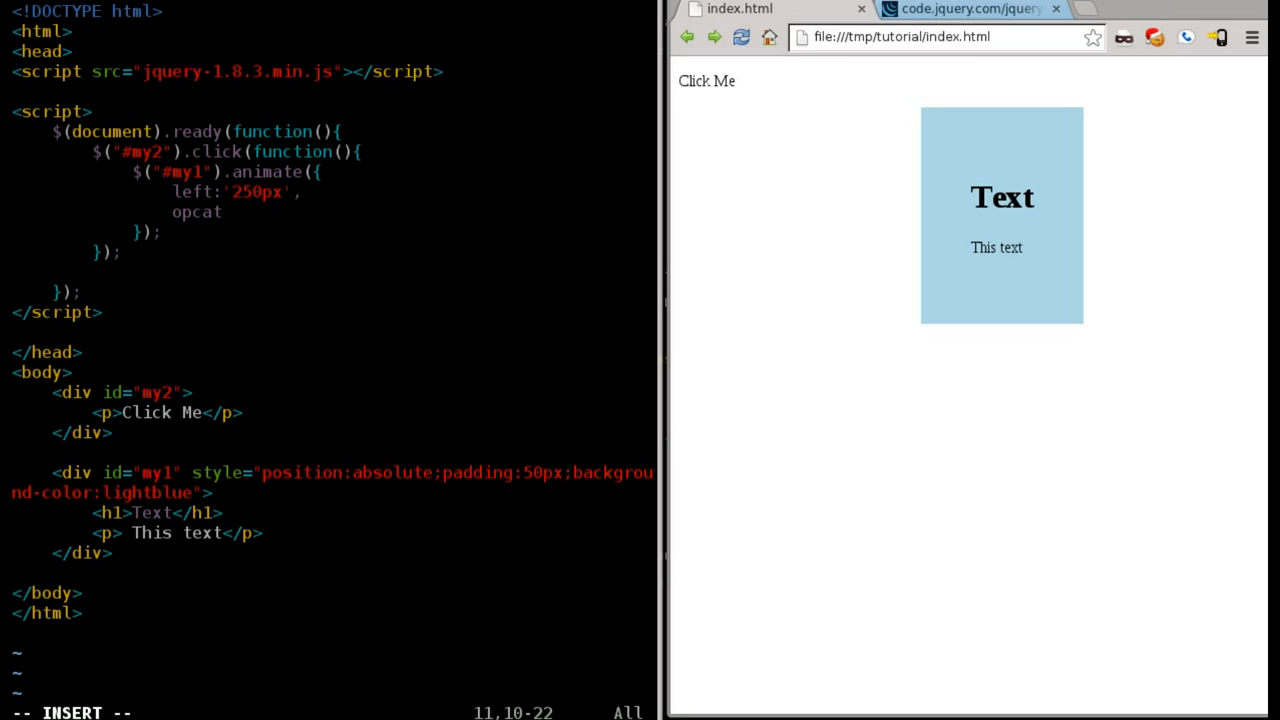
key("BackSpace")
type("acity")
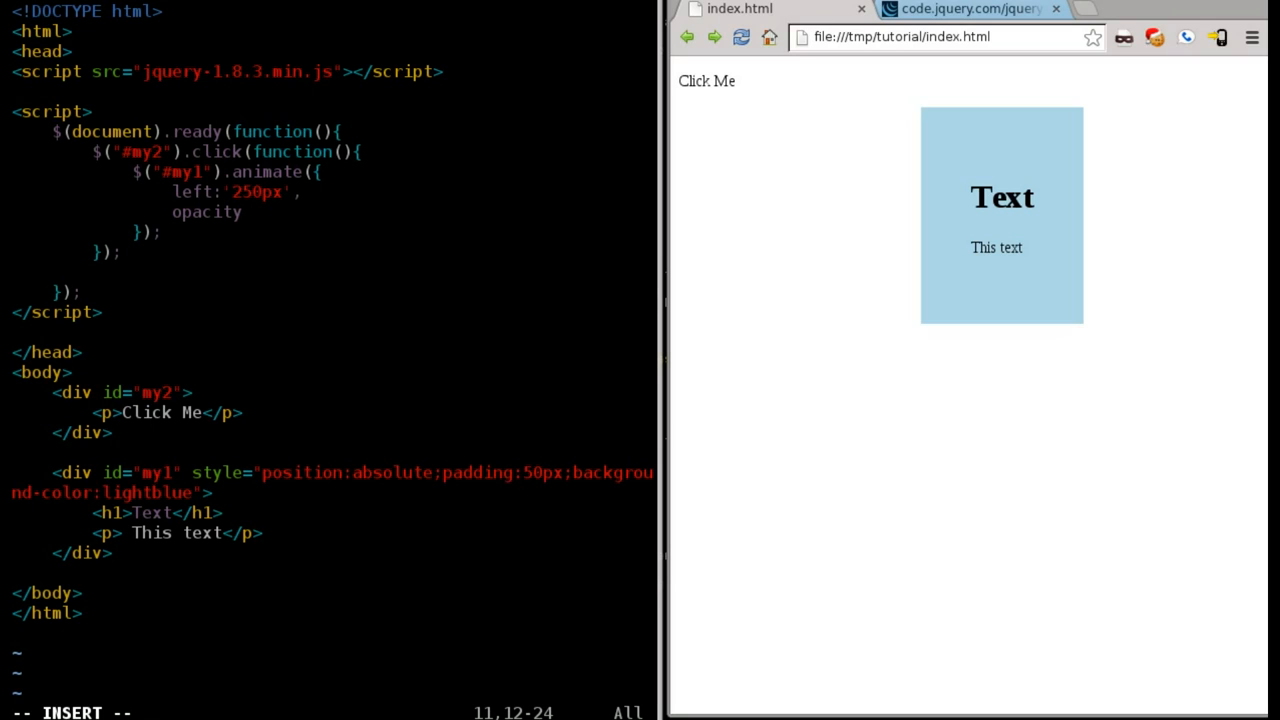
type(":'")
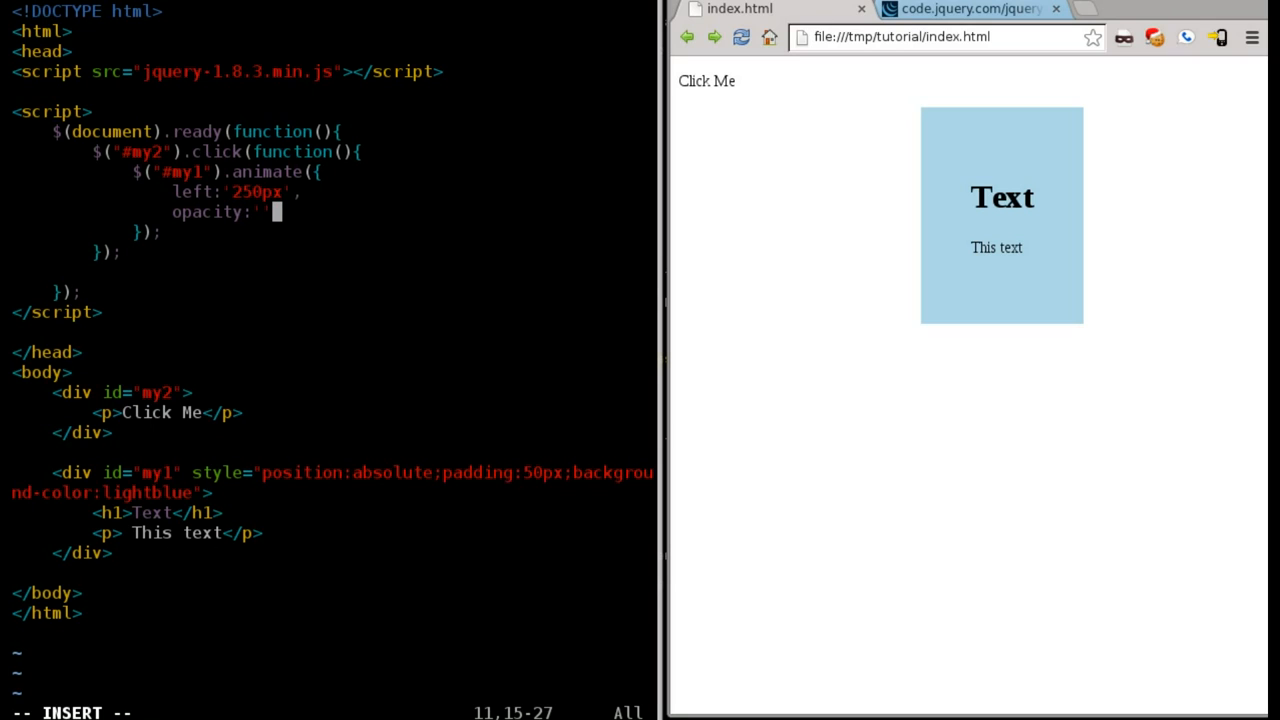
type("0.5")
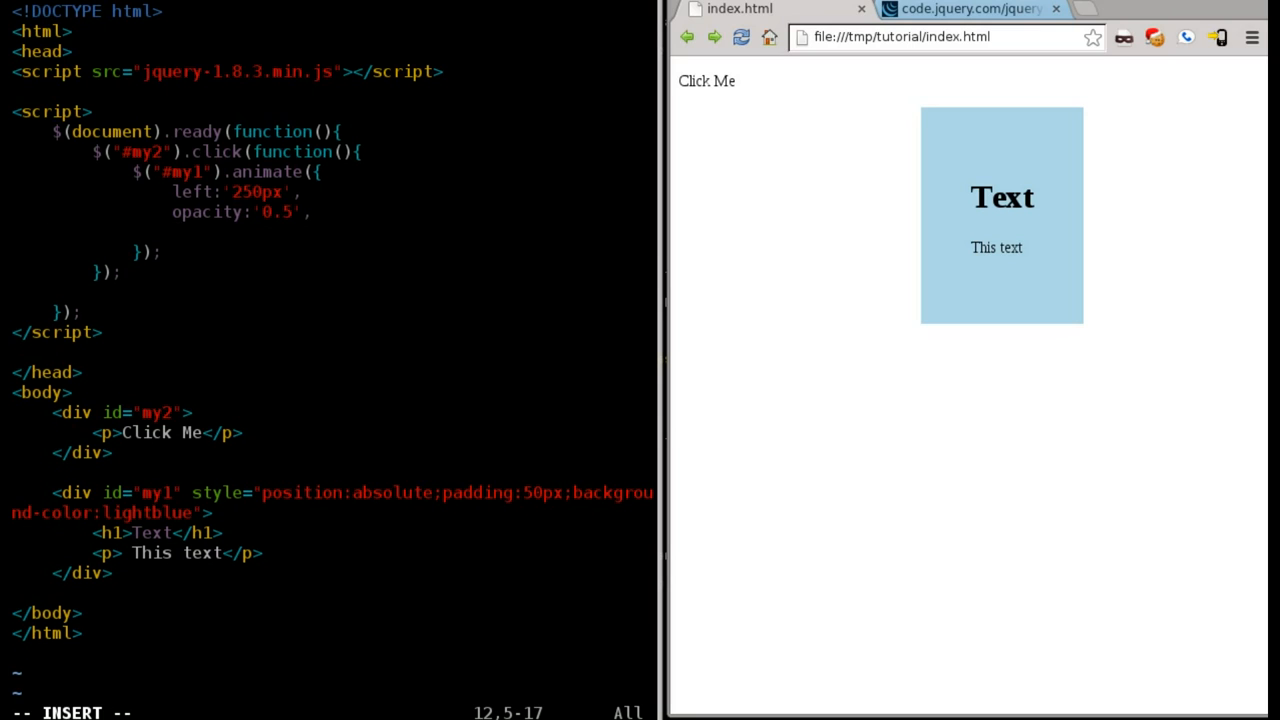
type("width:")
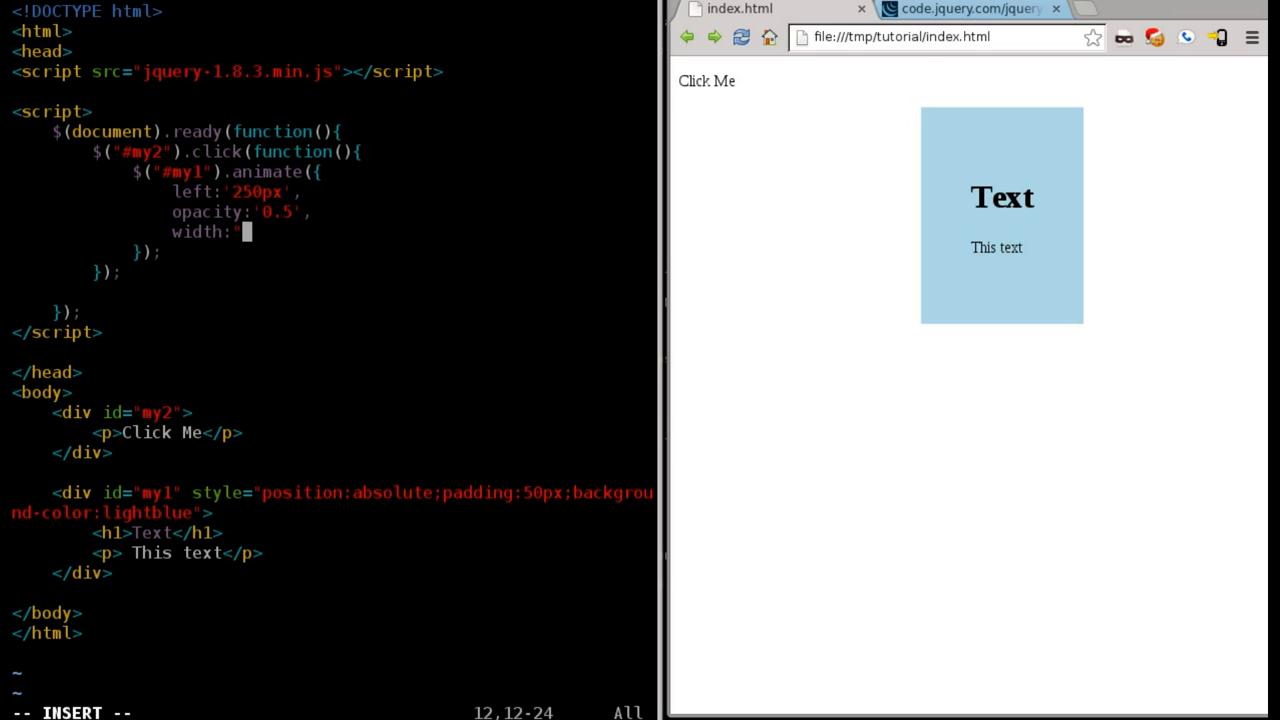
Step: Complete the property as width:'150px' and save index.html
type("',")
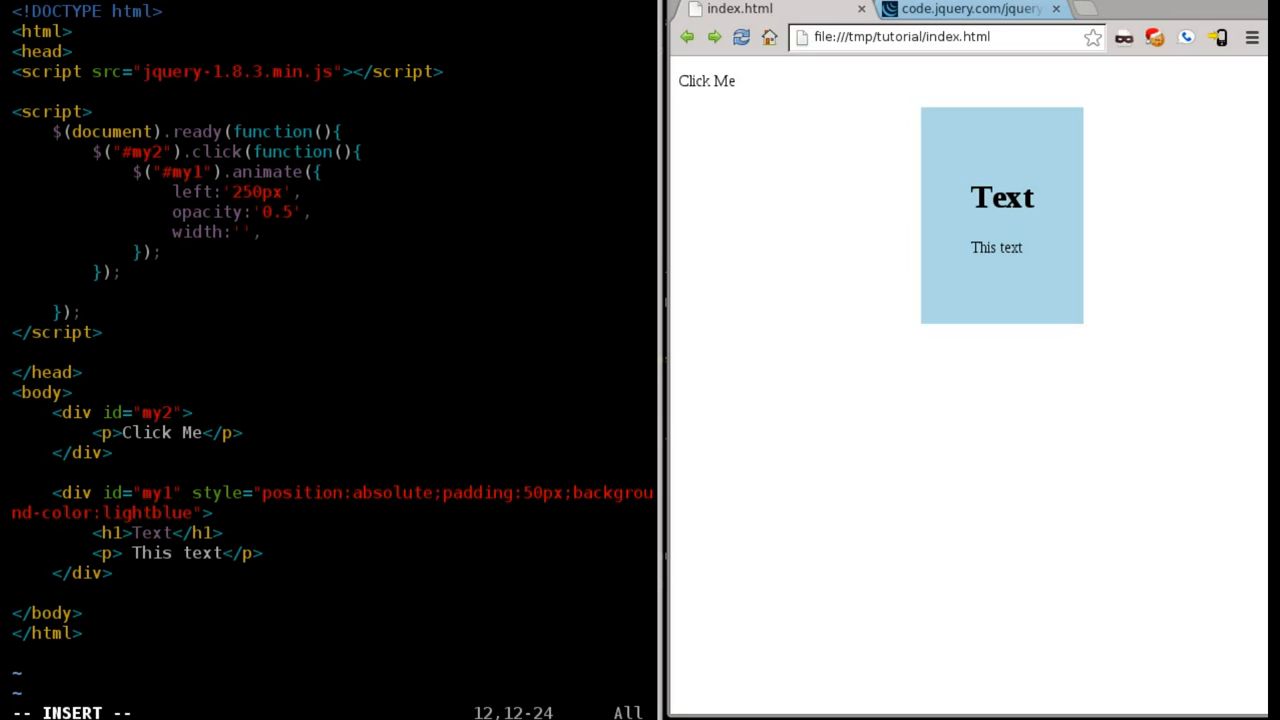
type("150")
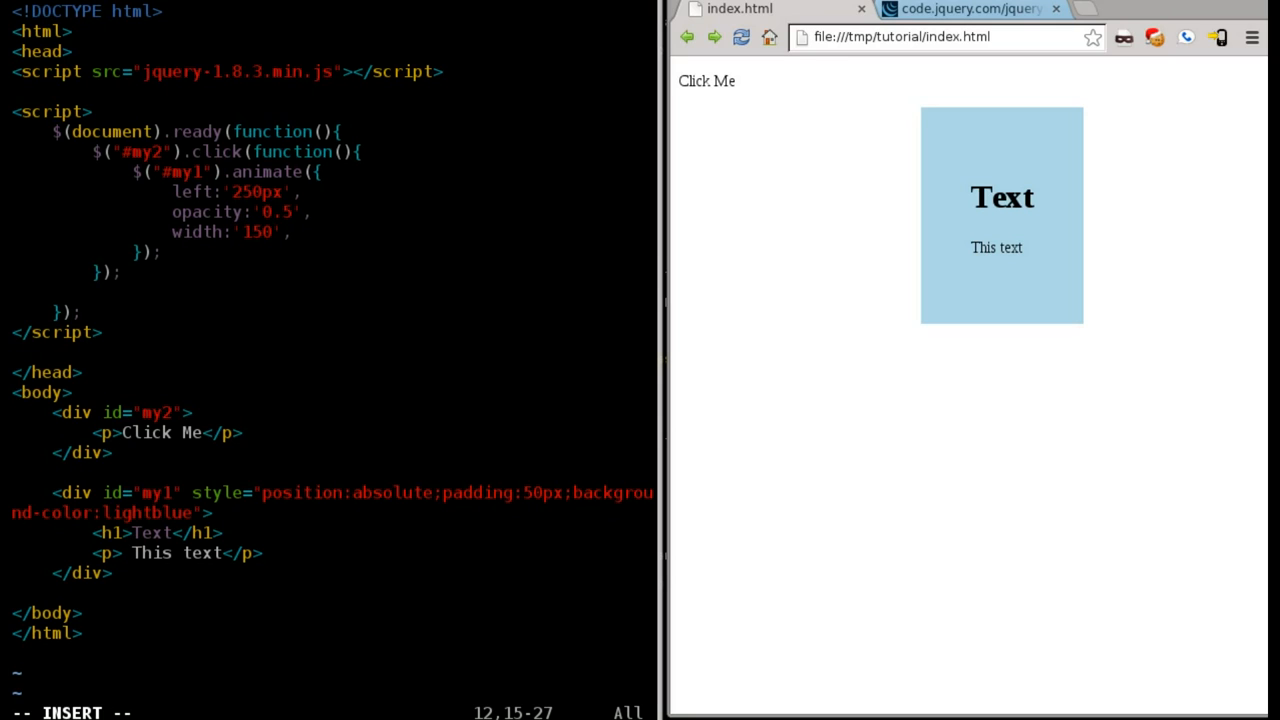
type("px")
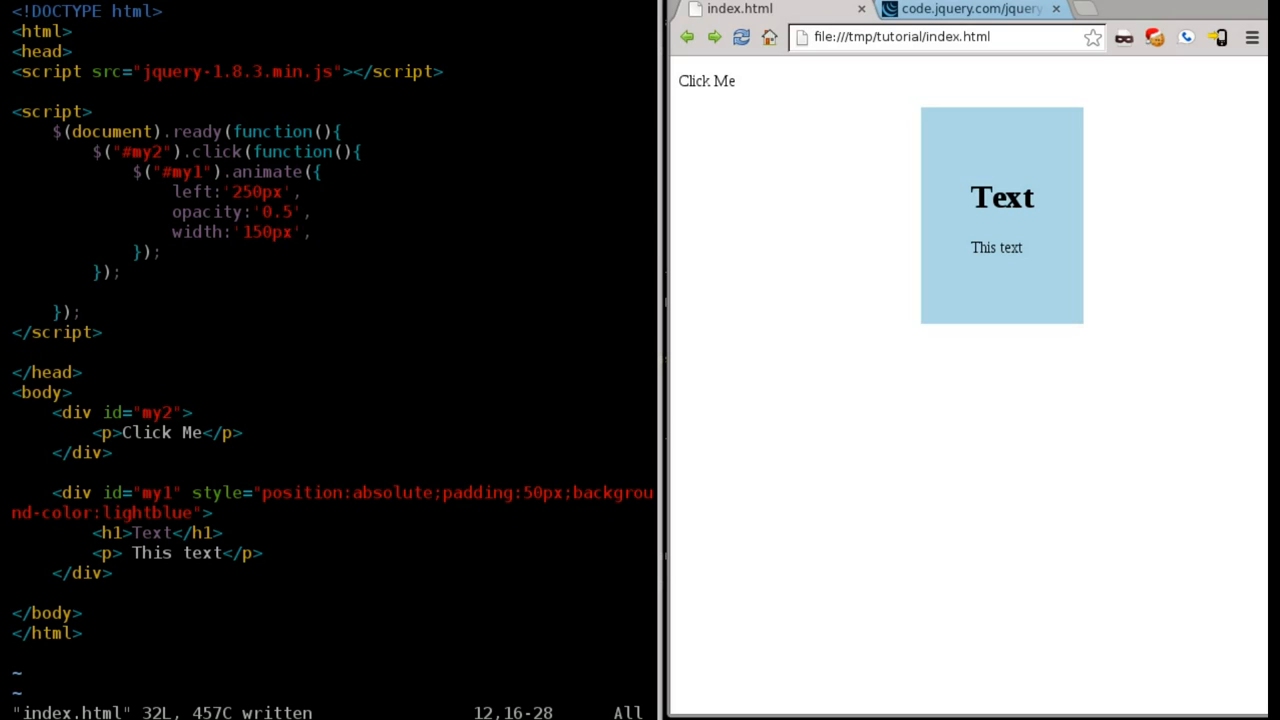
Step: Reload index.html and run Click Me: the box slides right, fades to 0.5 and widens
left_click(706, 80)
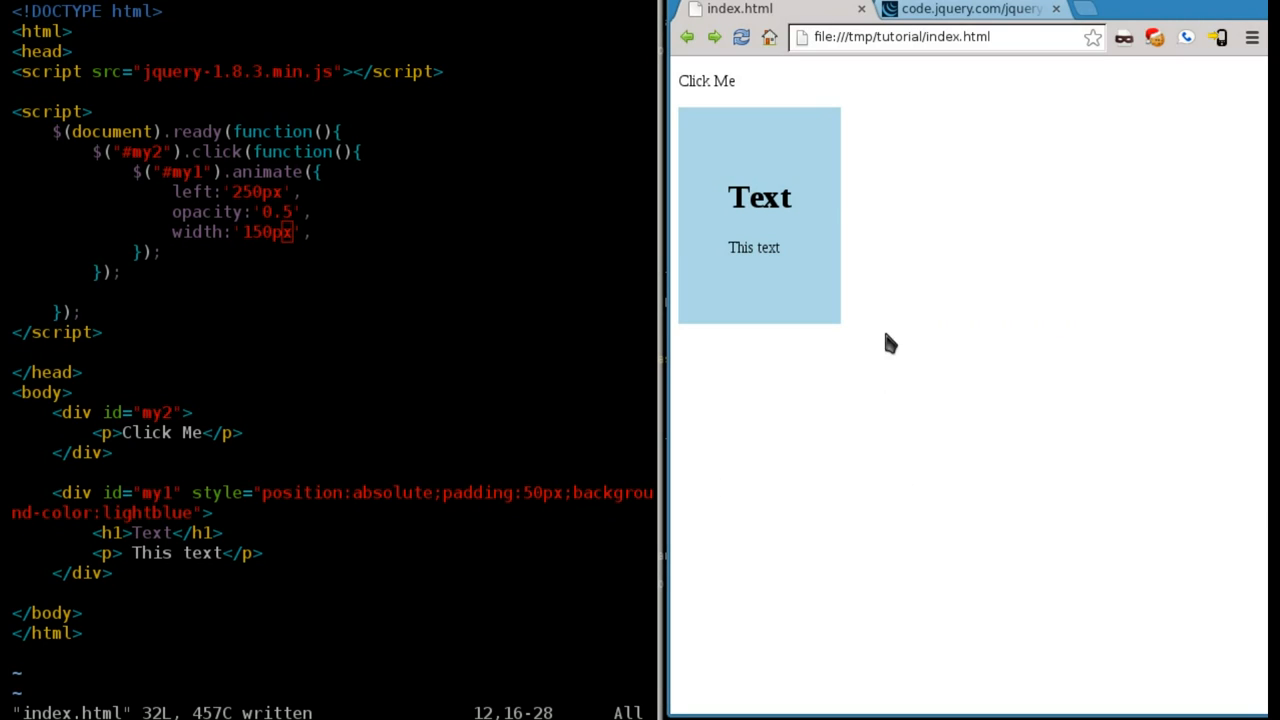
mouse_move(702, 82)
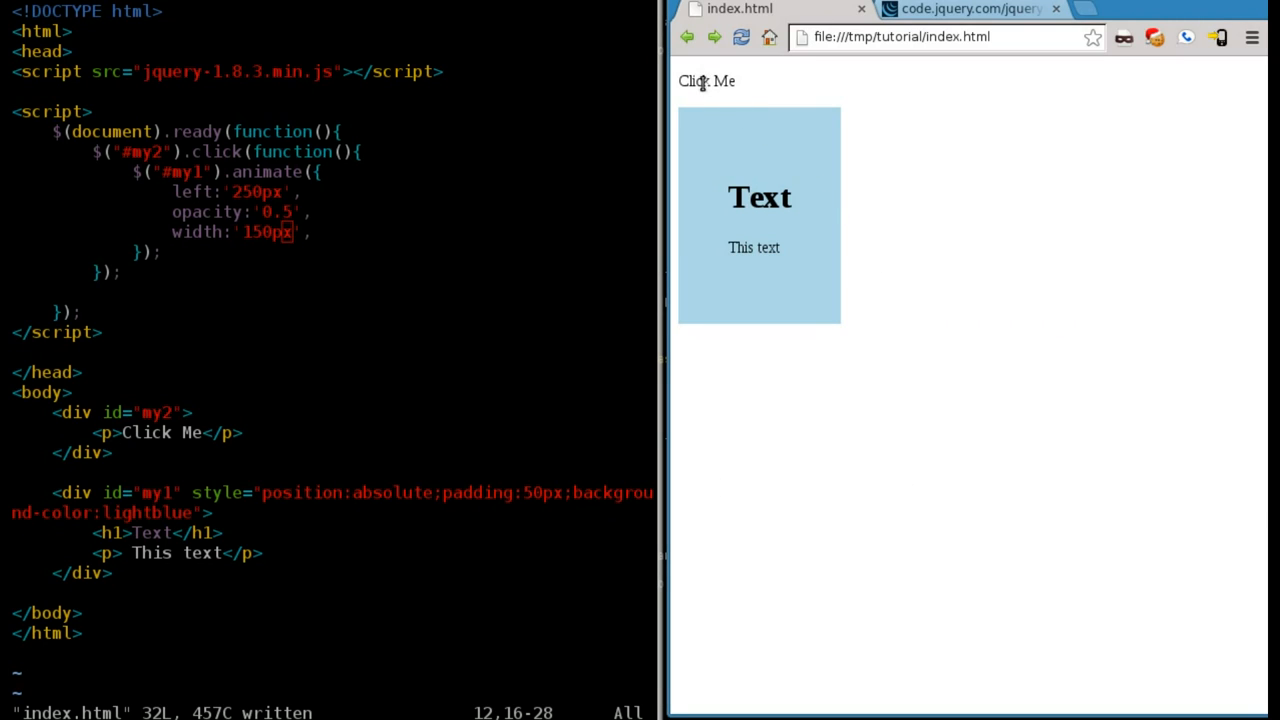
mouse_move(704, 216)
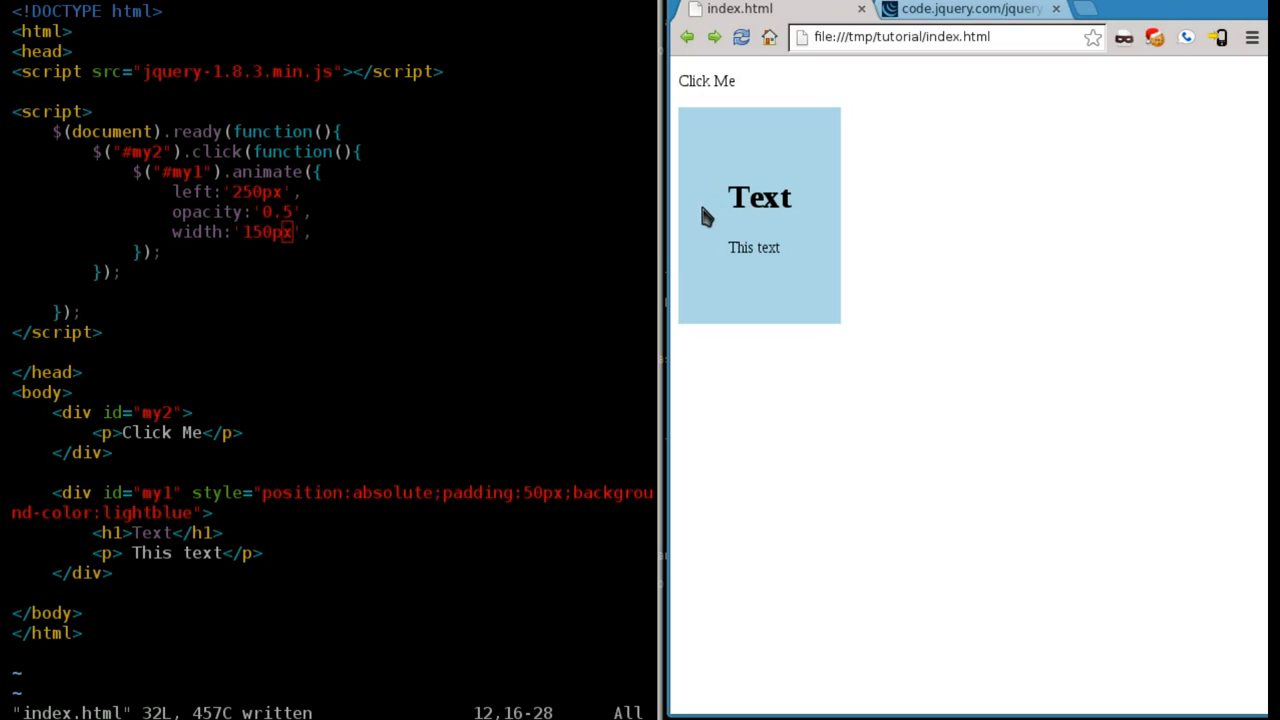
mouse_move(952, 244)
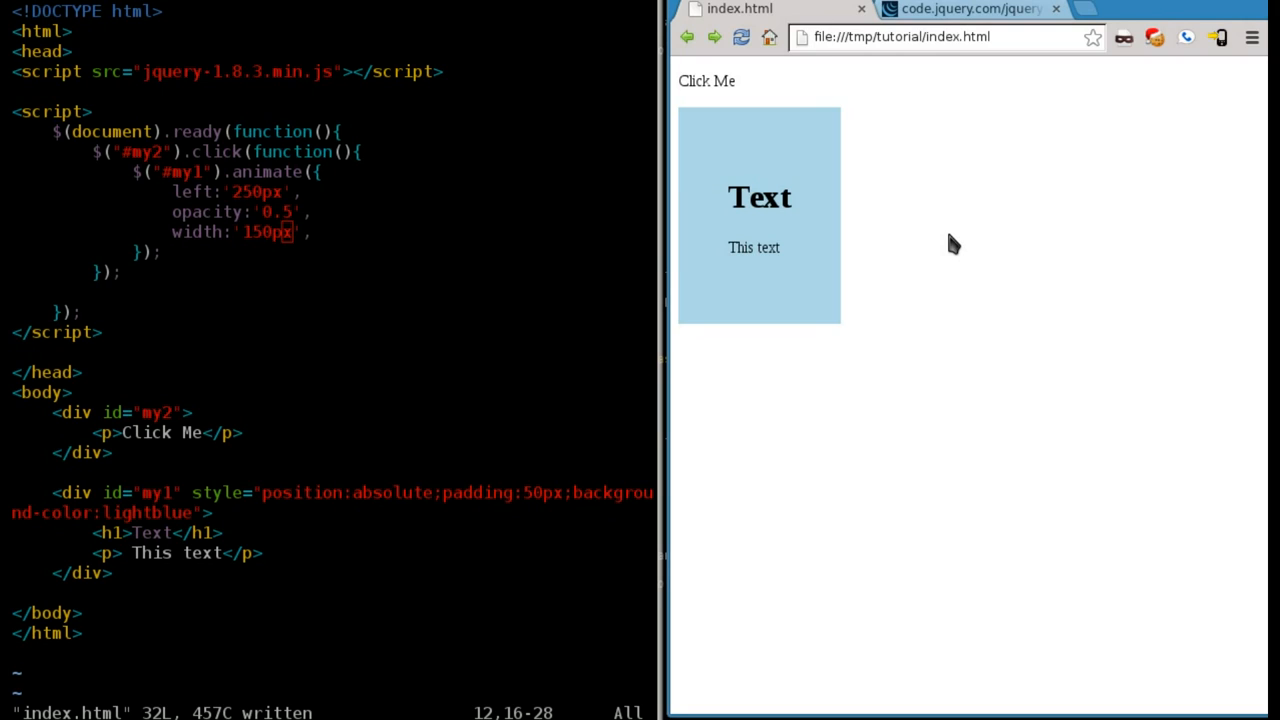
mouse_move(730, 84)
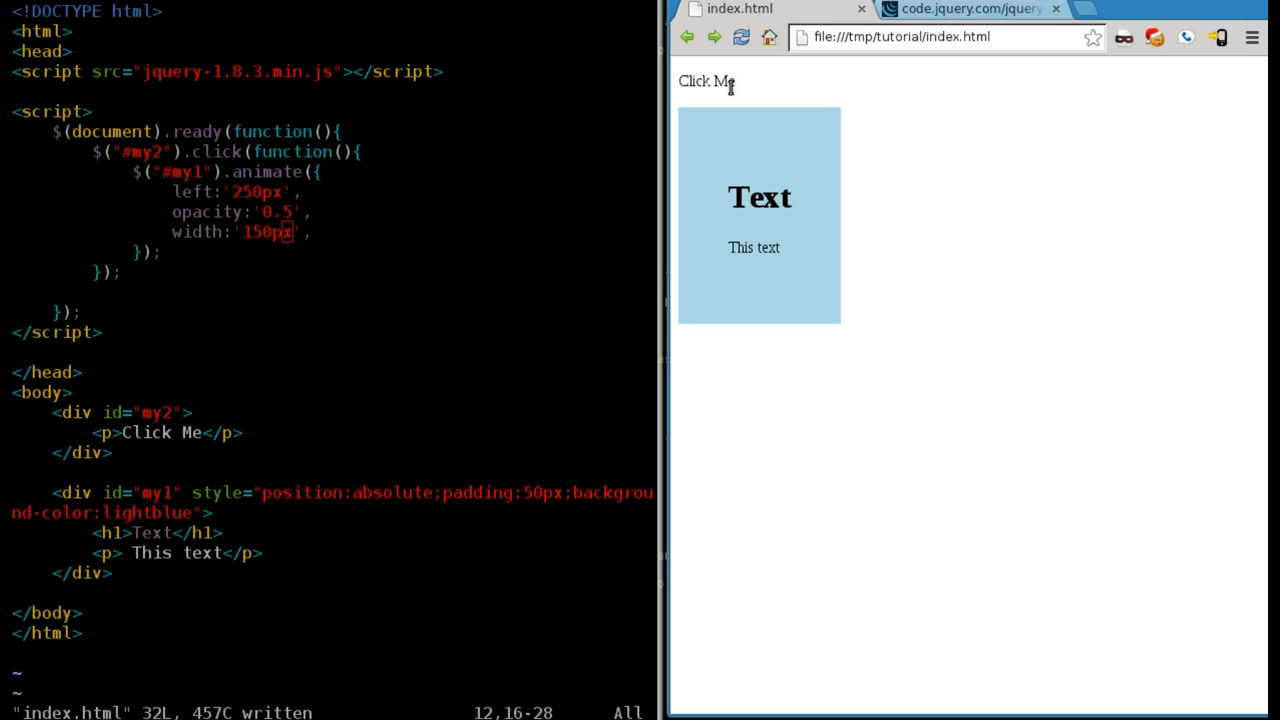
left_click(704, 80)
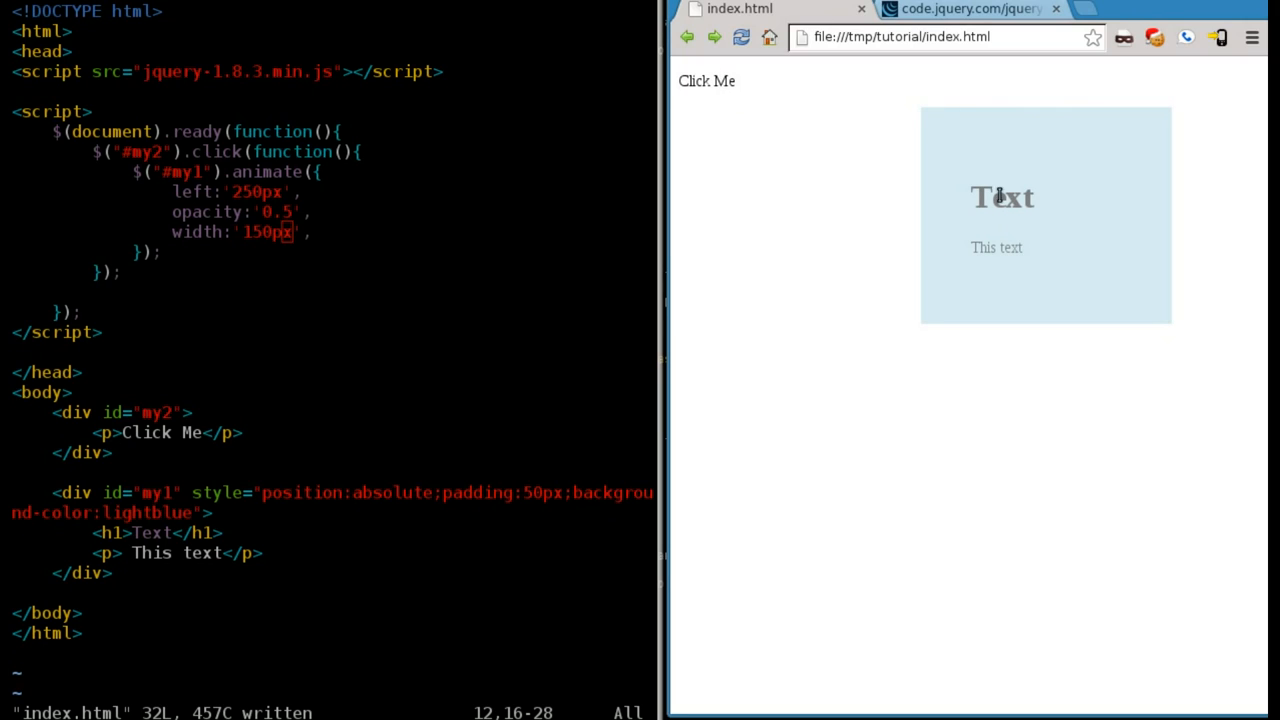
mouse_move(682, 180)
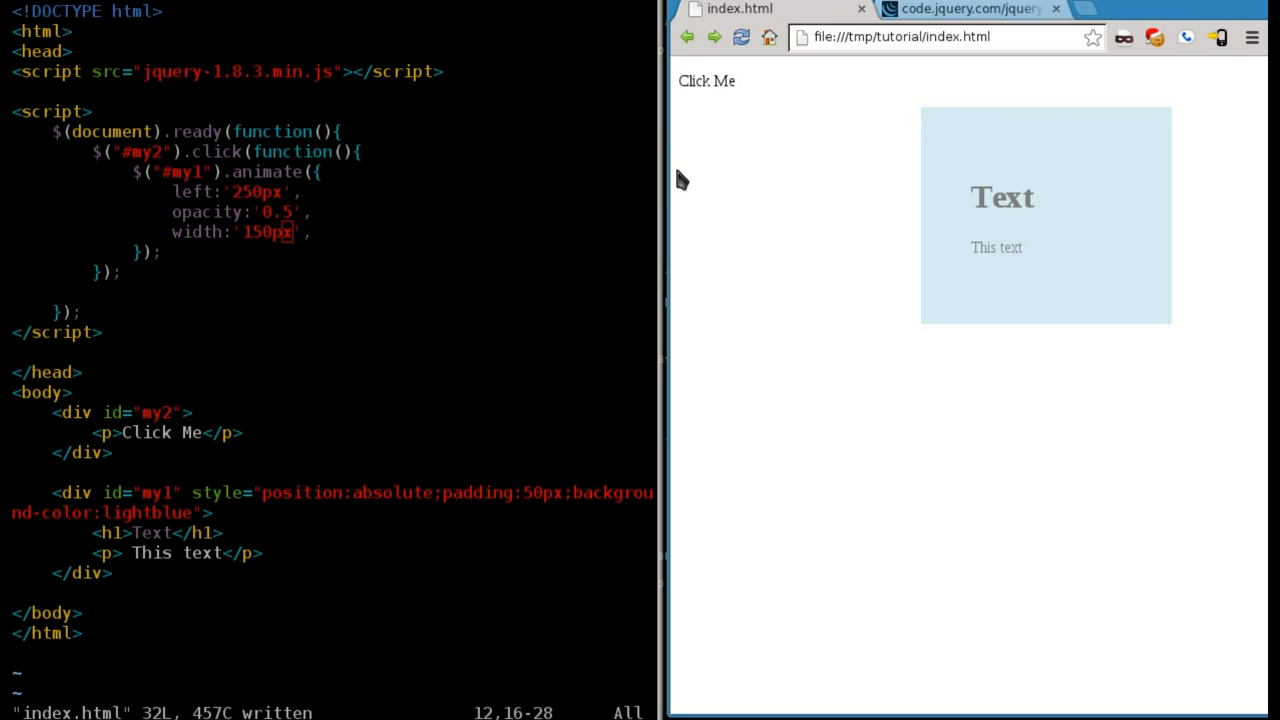
mouse_move(924, 198)
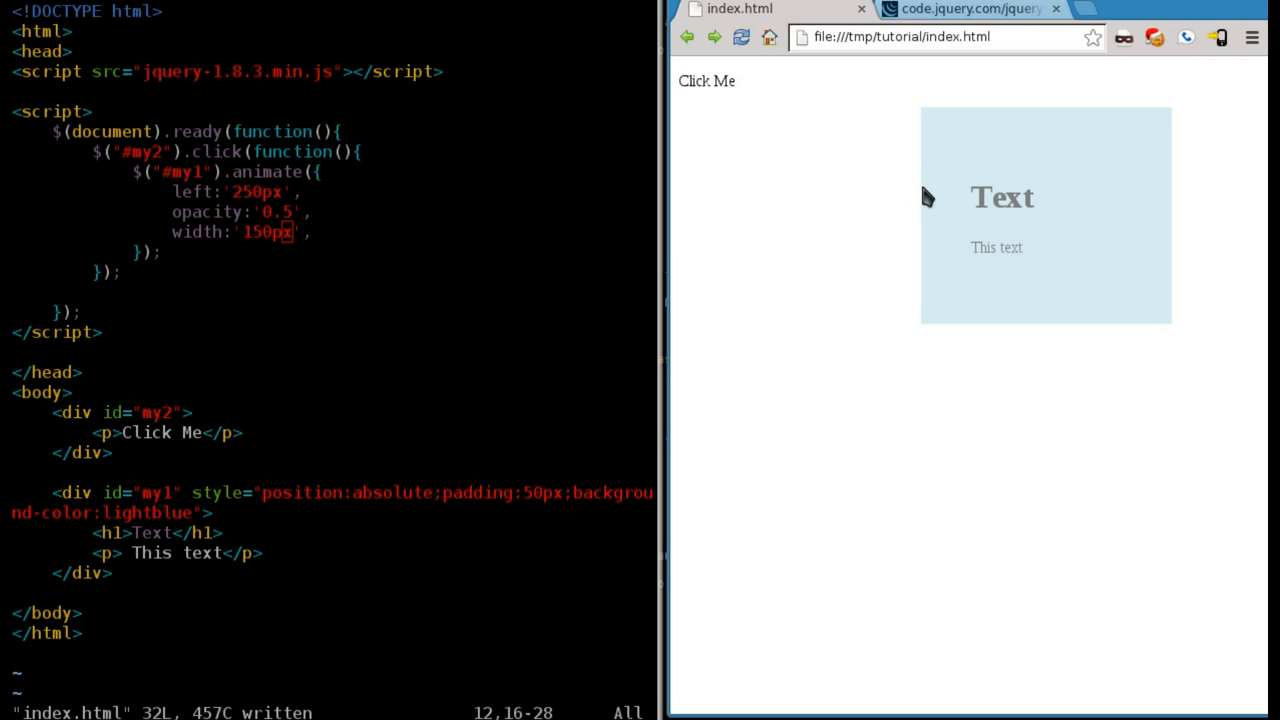
mouse_move(964, 190)
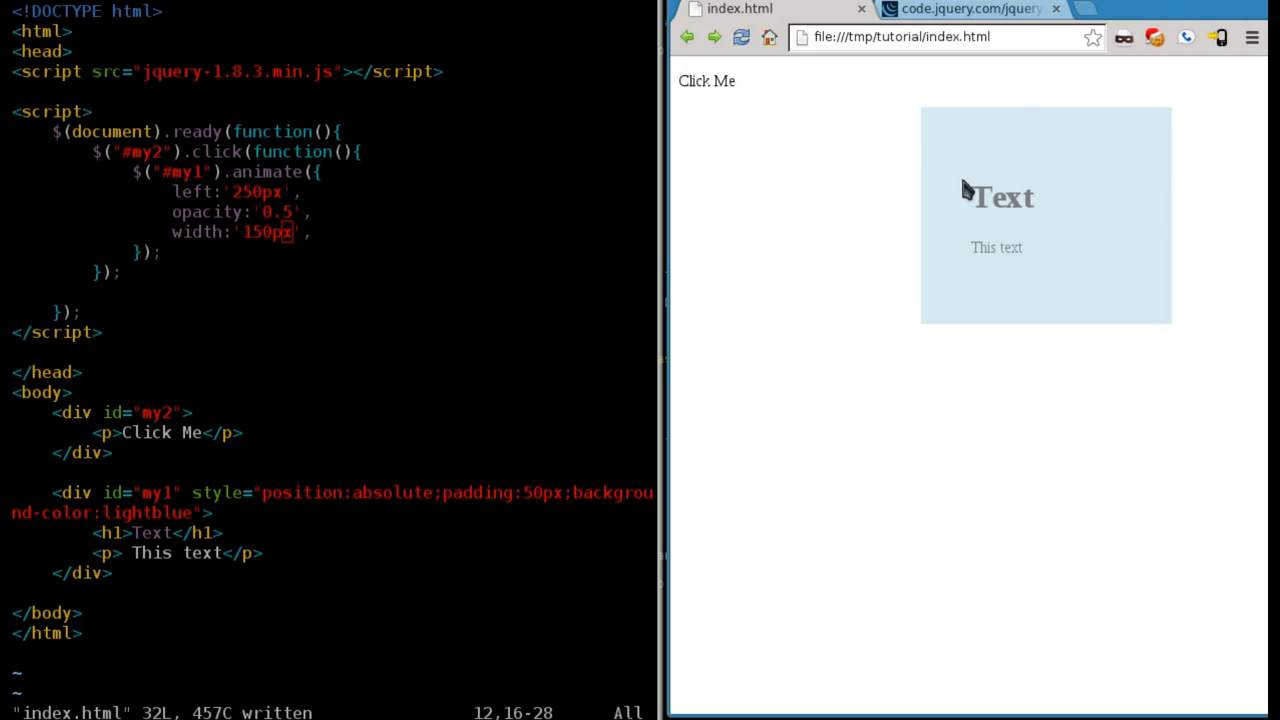
mouse_move(1072, 236)
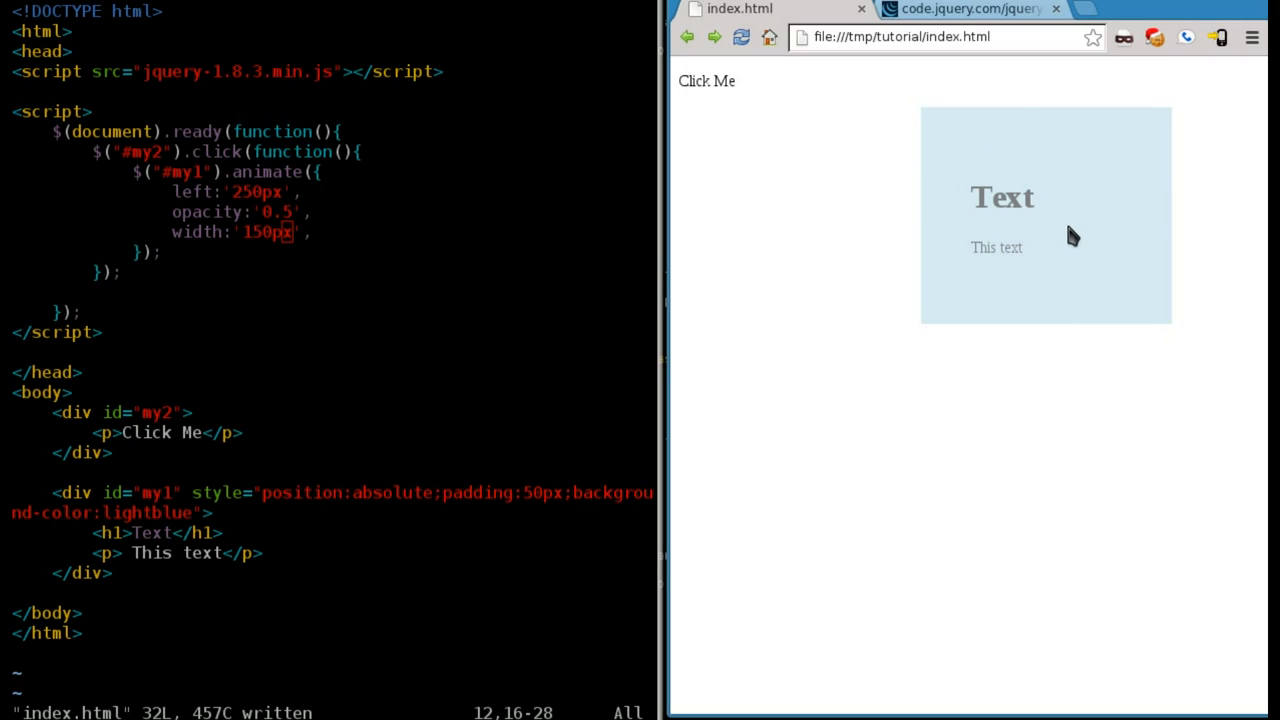
mouse_move(1168, 188)
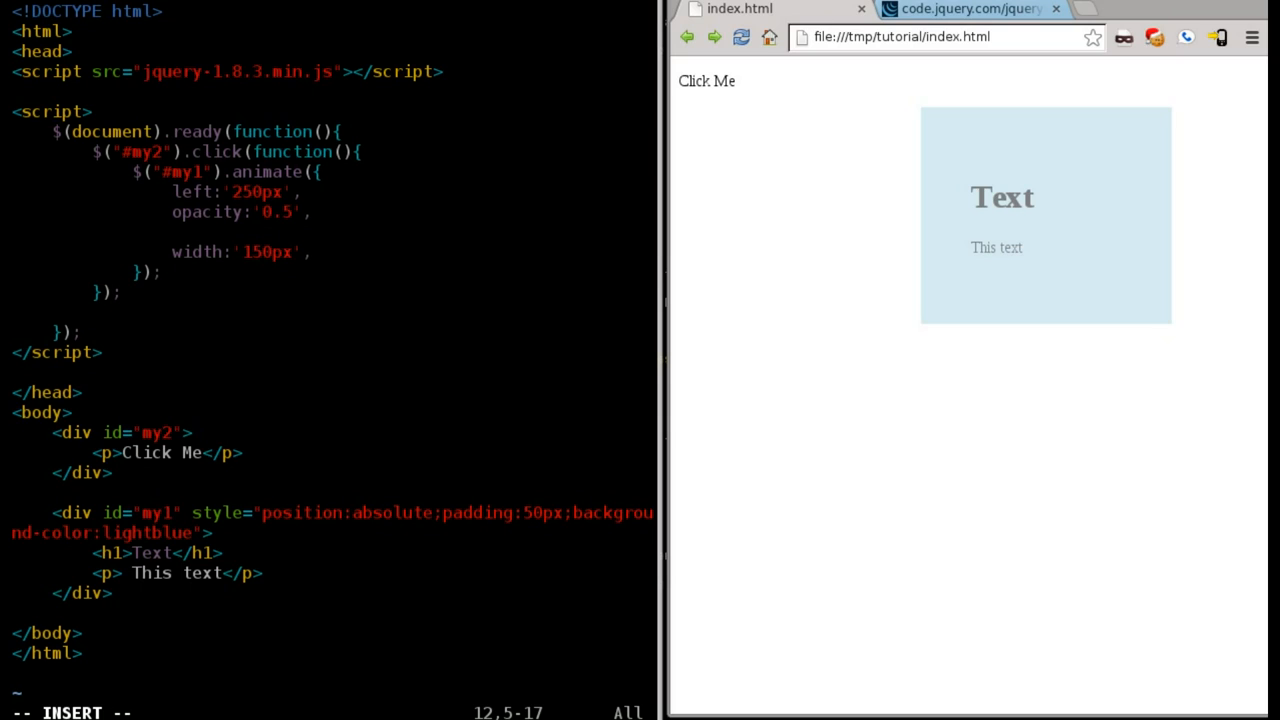
Step: Insert height:'300px' between opacity and width in the animate call and save
type("height:'300',")
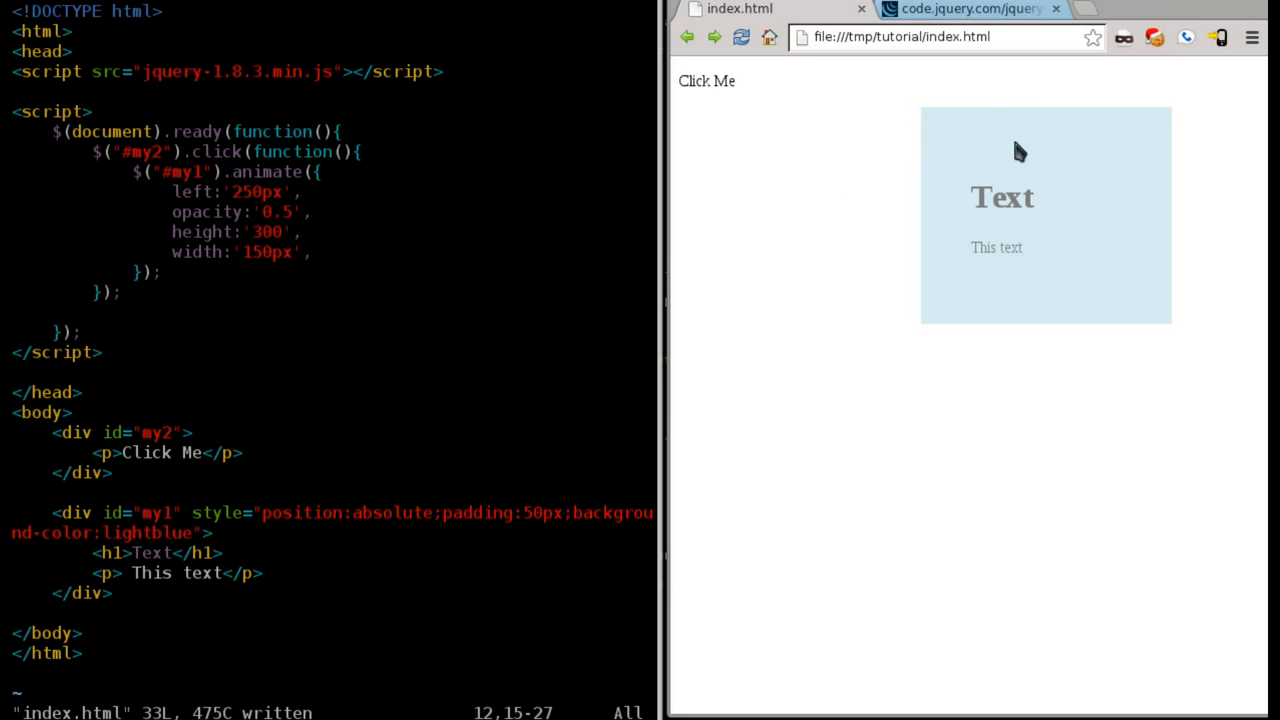
mouse_move(568, 208)
type("px")
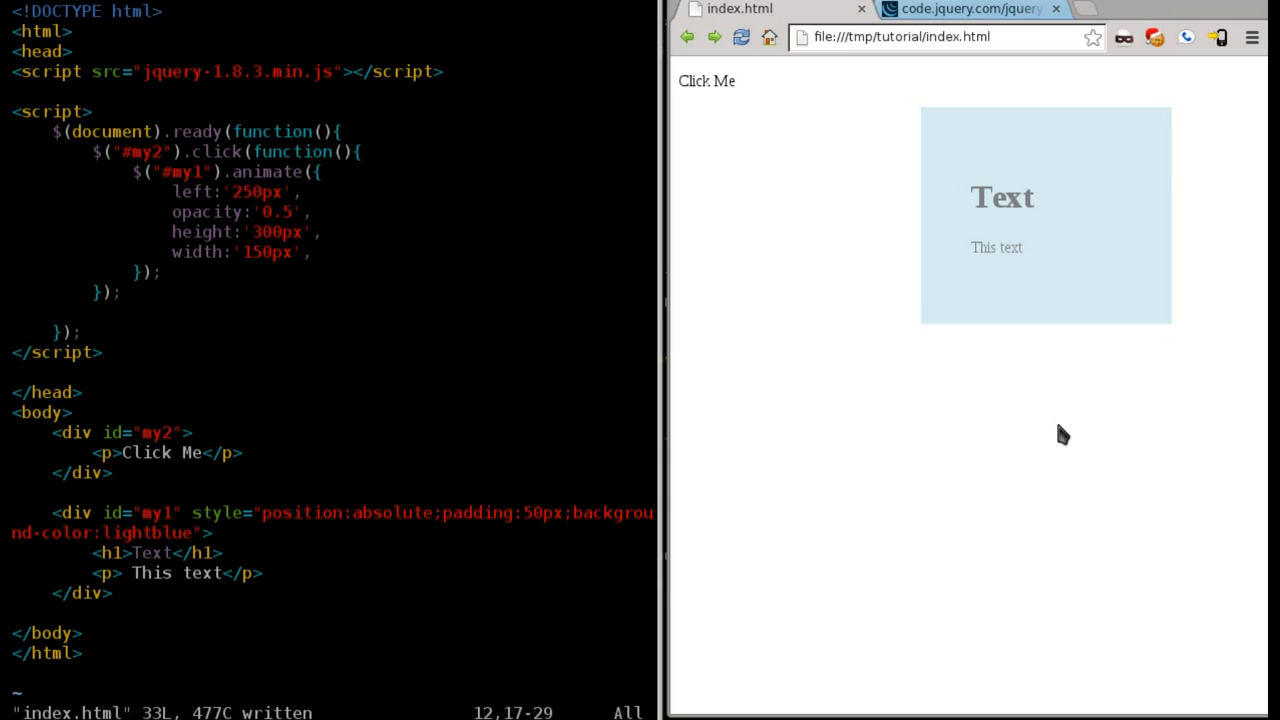
Step: Reload the page and run Click Me: the faded box slides right and grows 300px tall
left_click(706, 80)
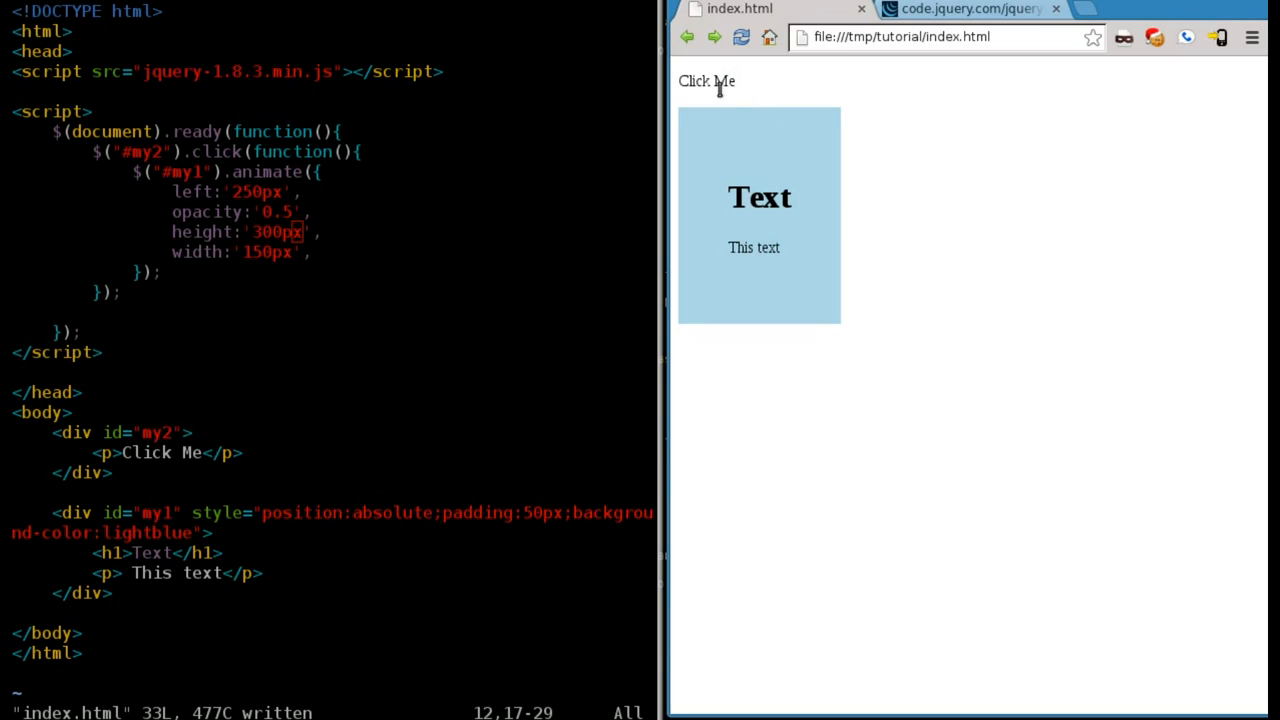
left_click(706, 80)
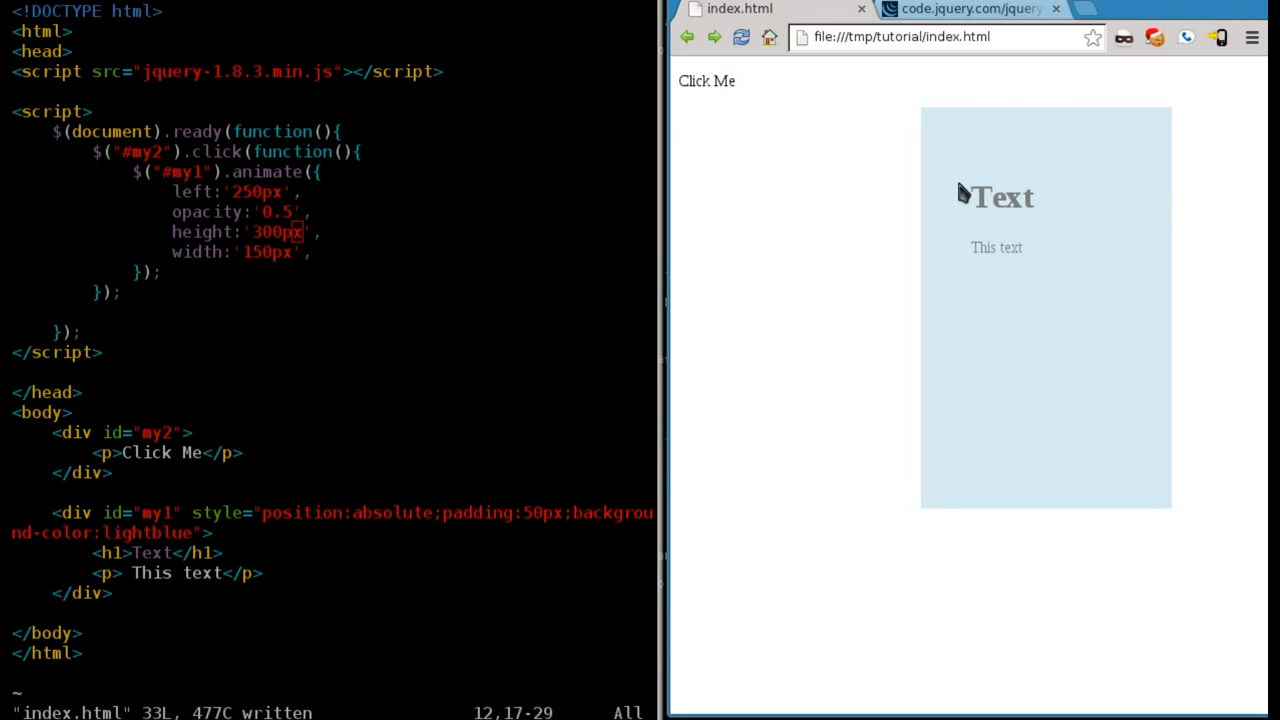
mouse_move(712, 620)
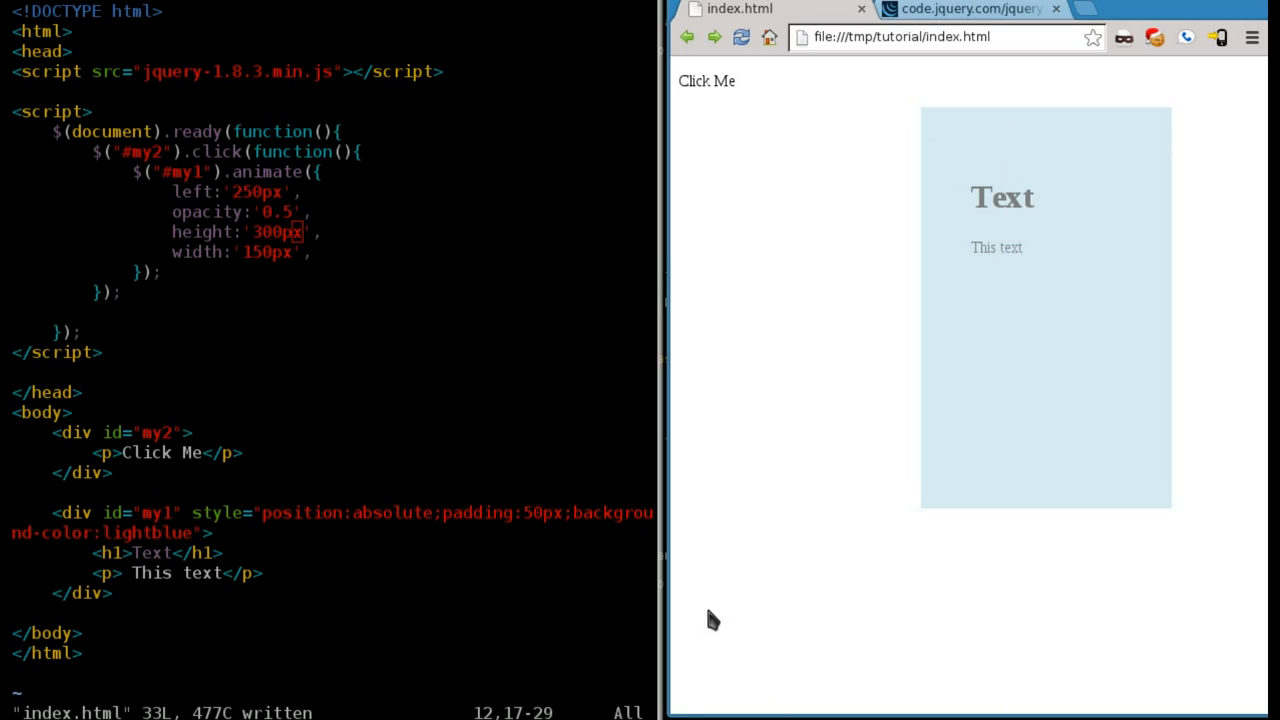
mouse_move(890, 380)
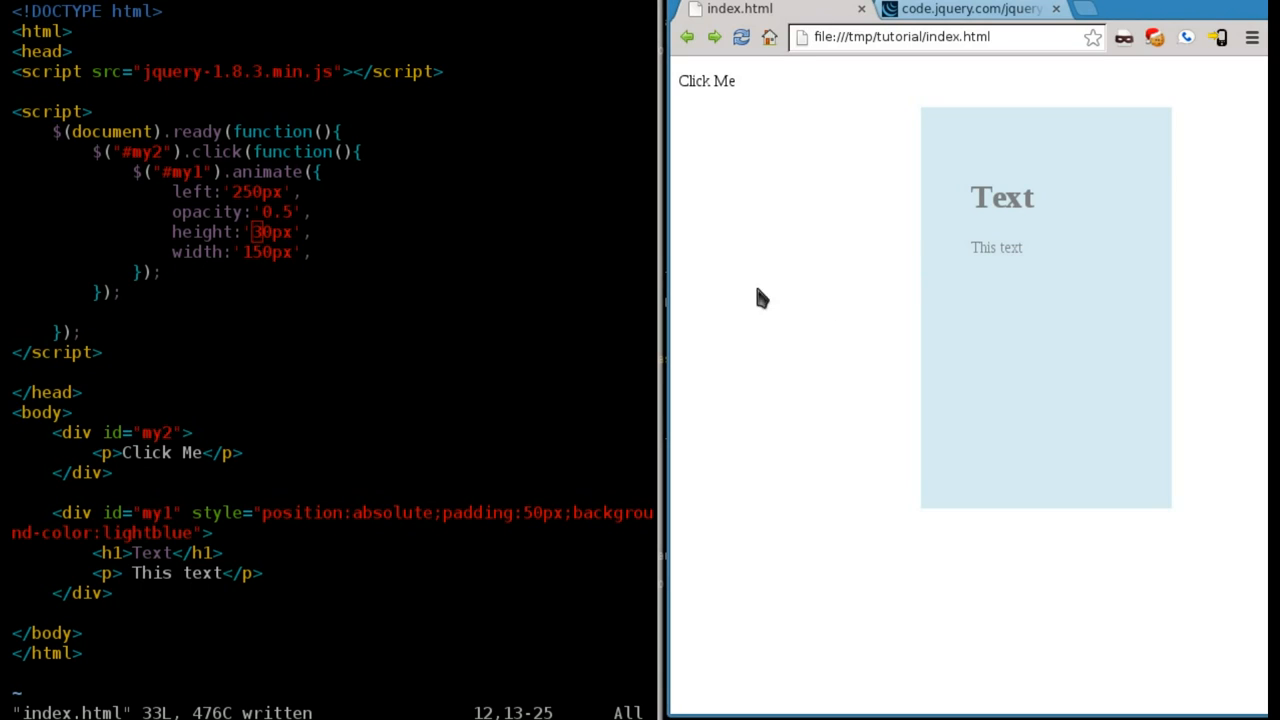
Step: Reload and run Click Me: the faded box slides right and squashes to 30px height
left_click(706, 80)
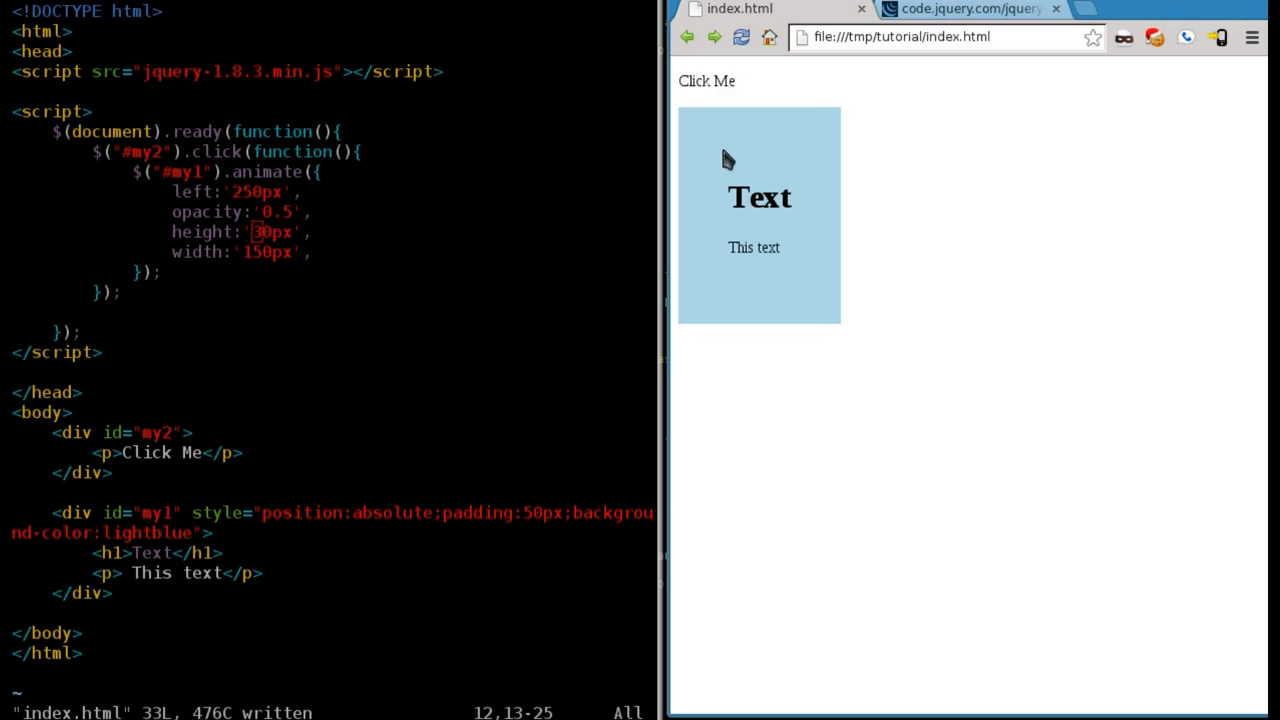
mouse_move(736, 136)
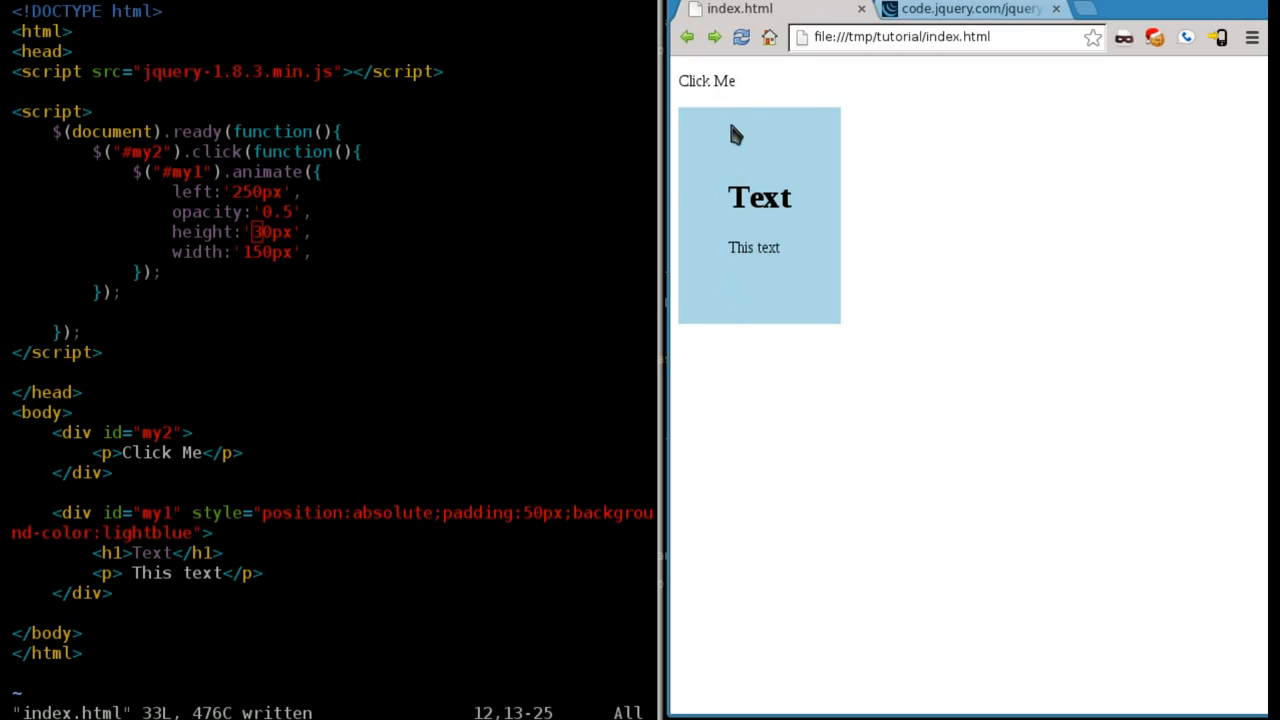
mouse_move(748, 248)
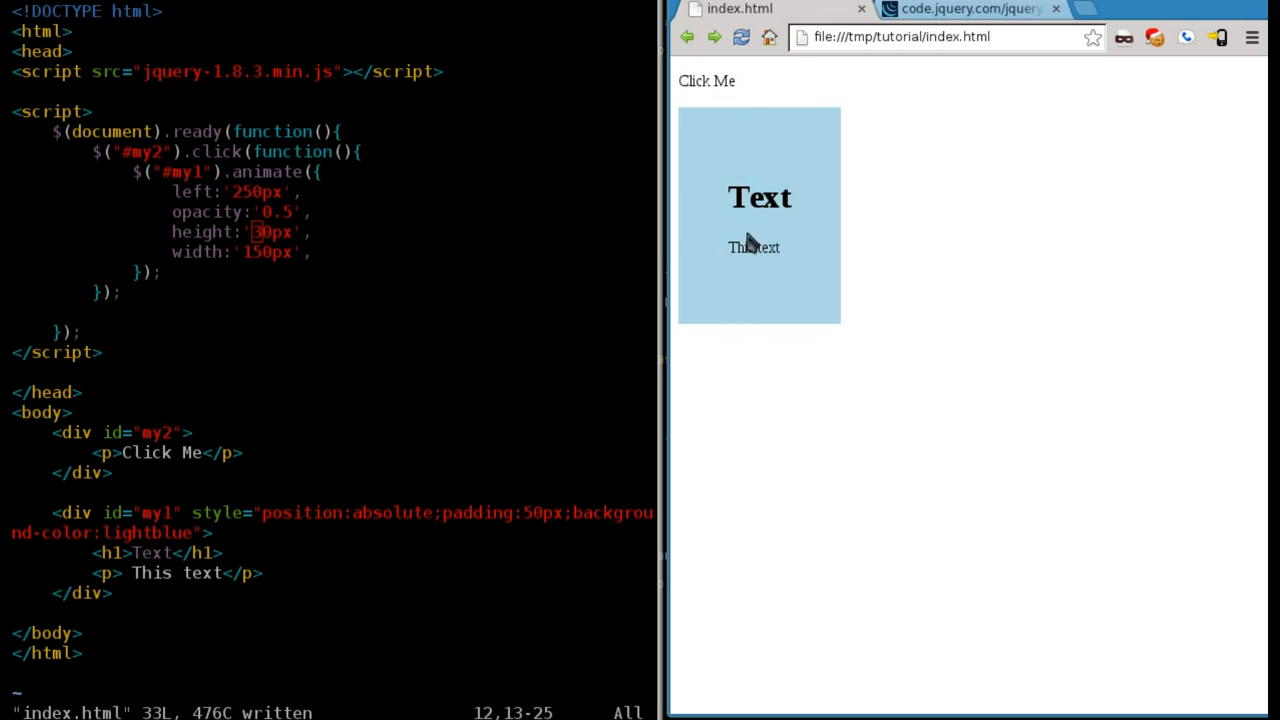
mouse_move(736, 114)
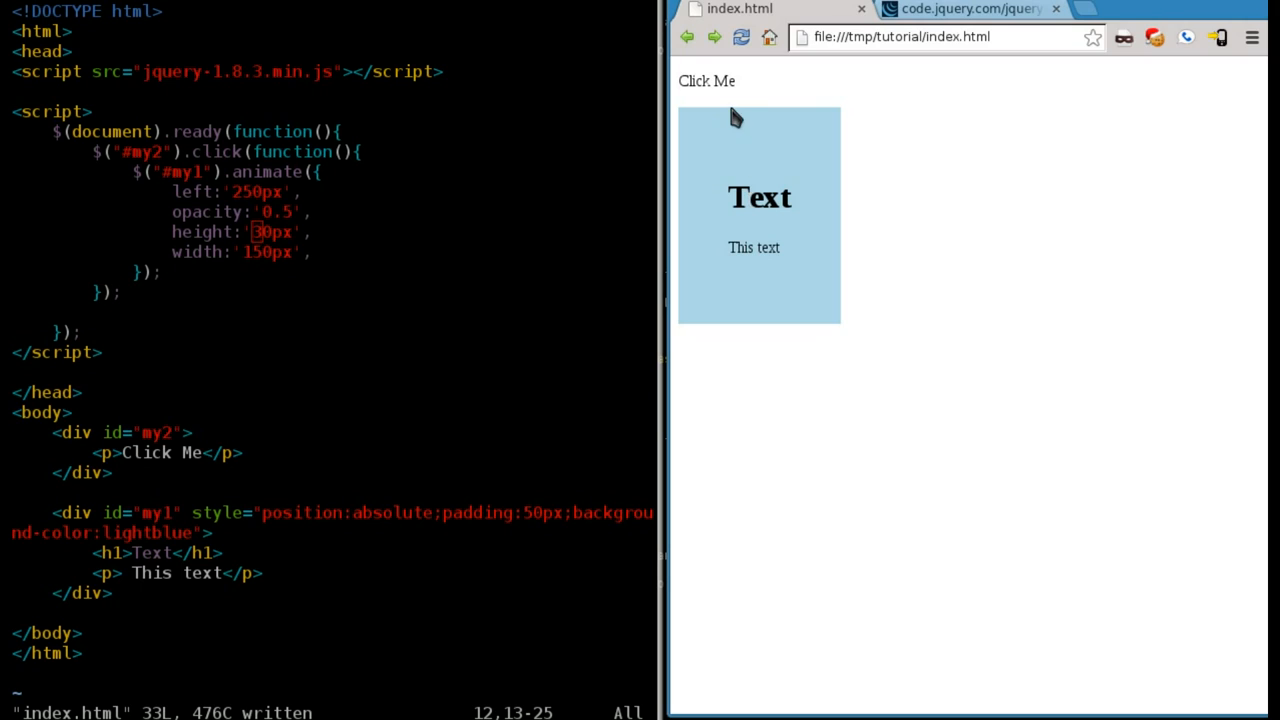
mouse_move(700, 80)
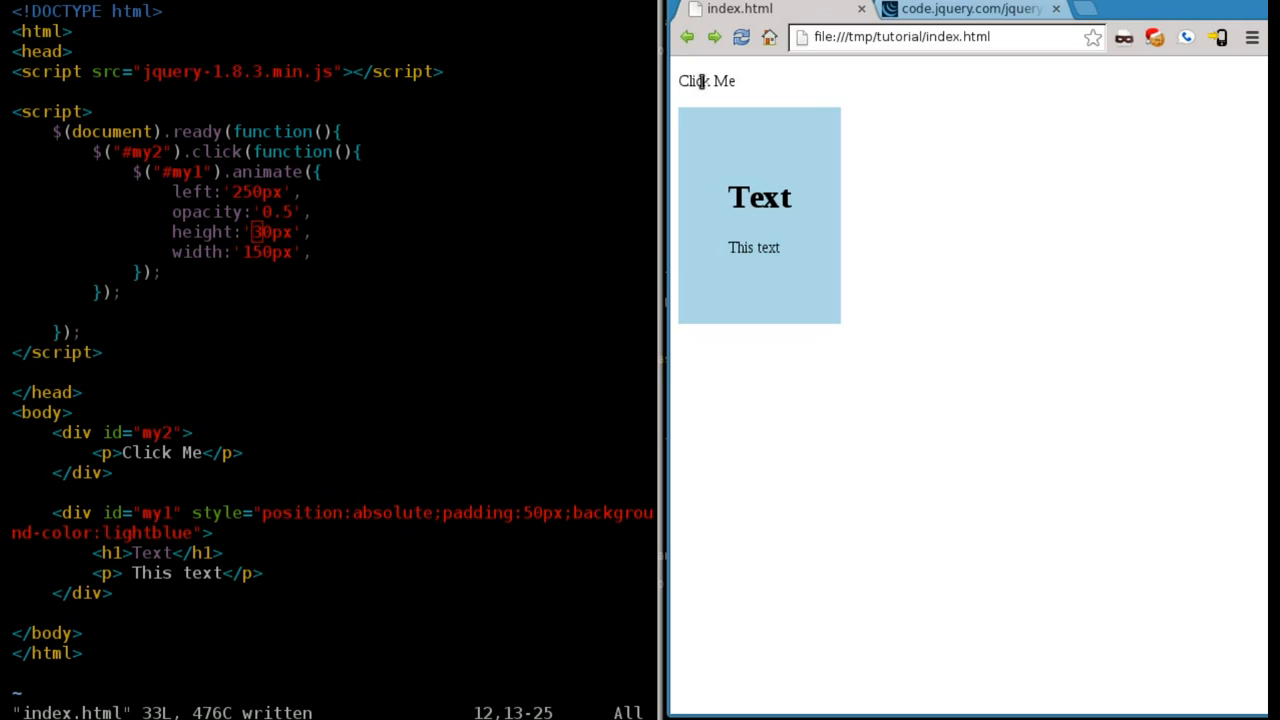
left_click(706, 80)
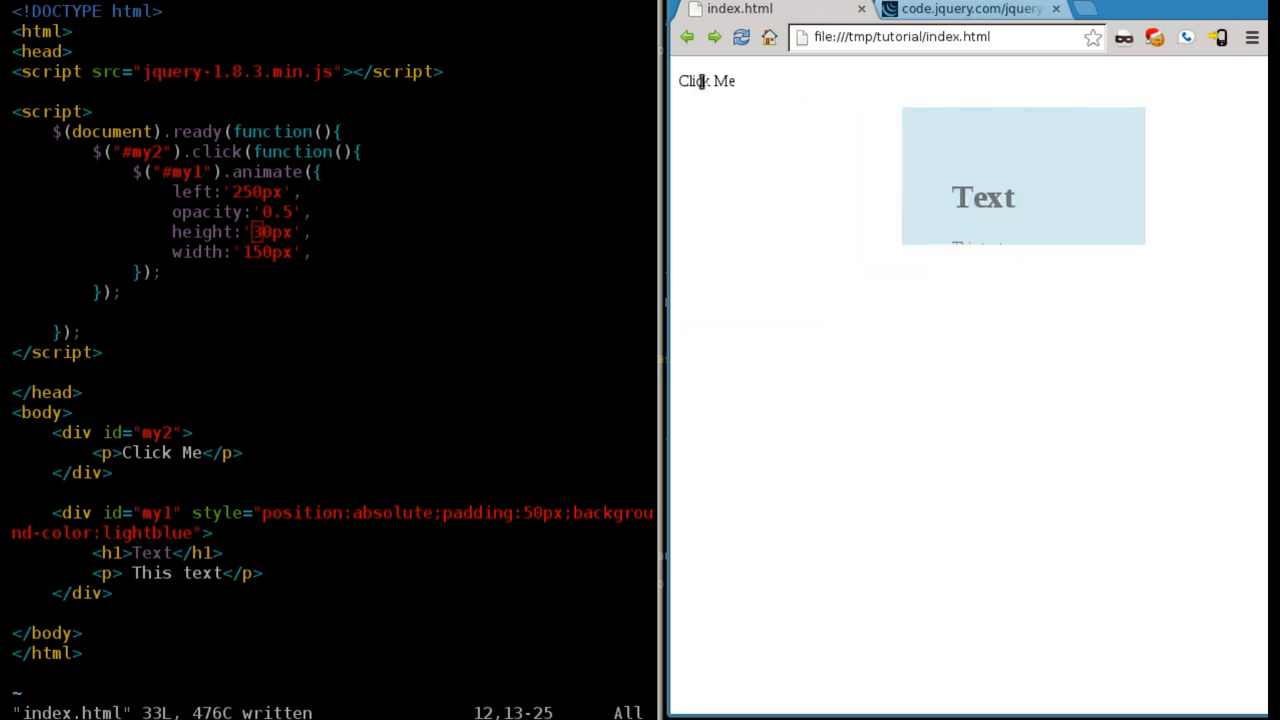
left_click(706, 80)
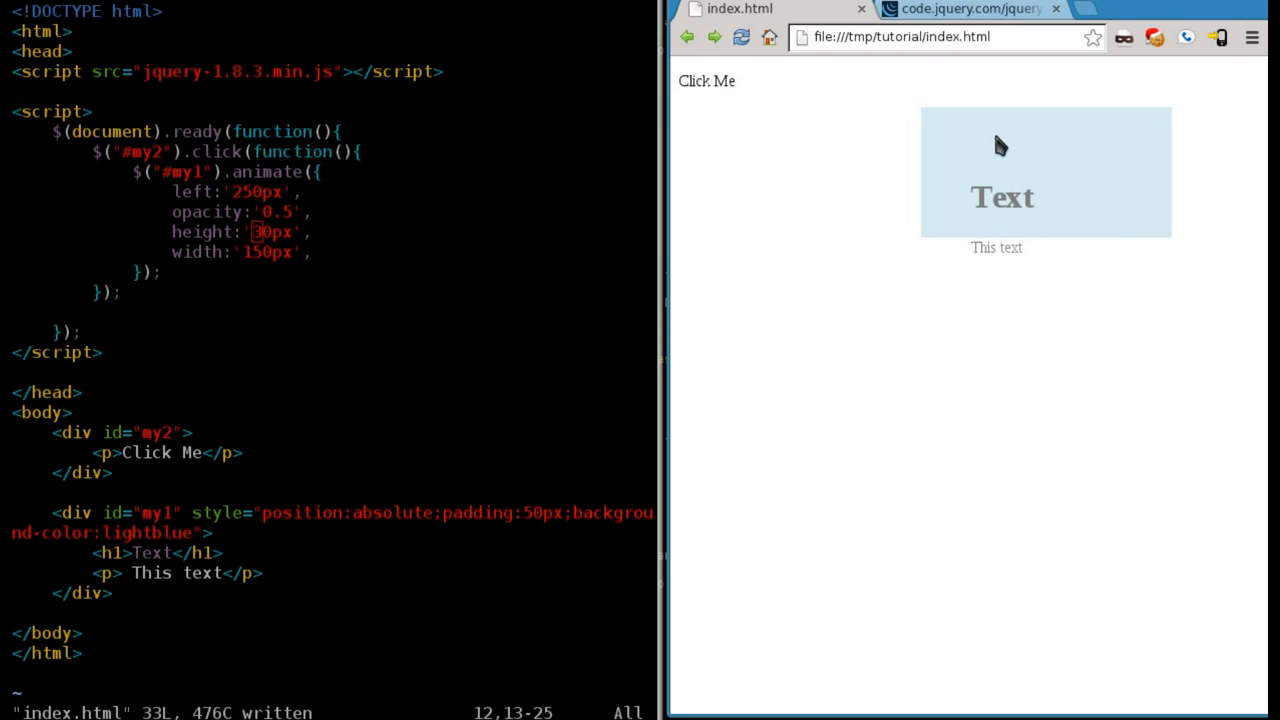
mouse_move(414, 530)
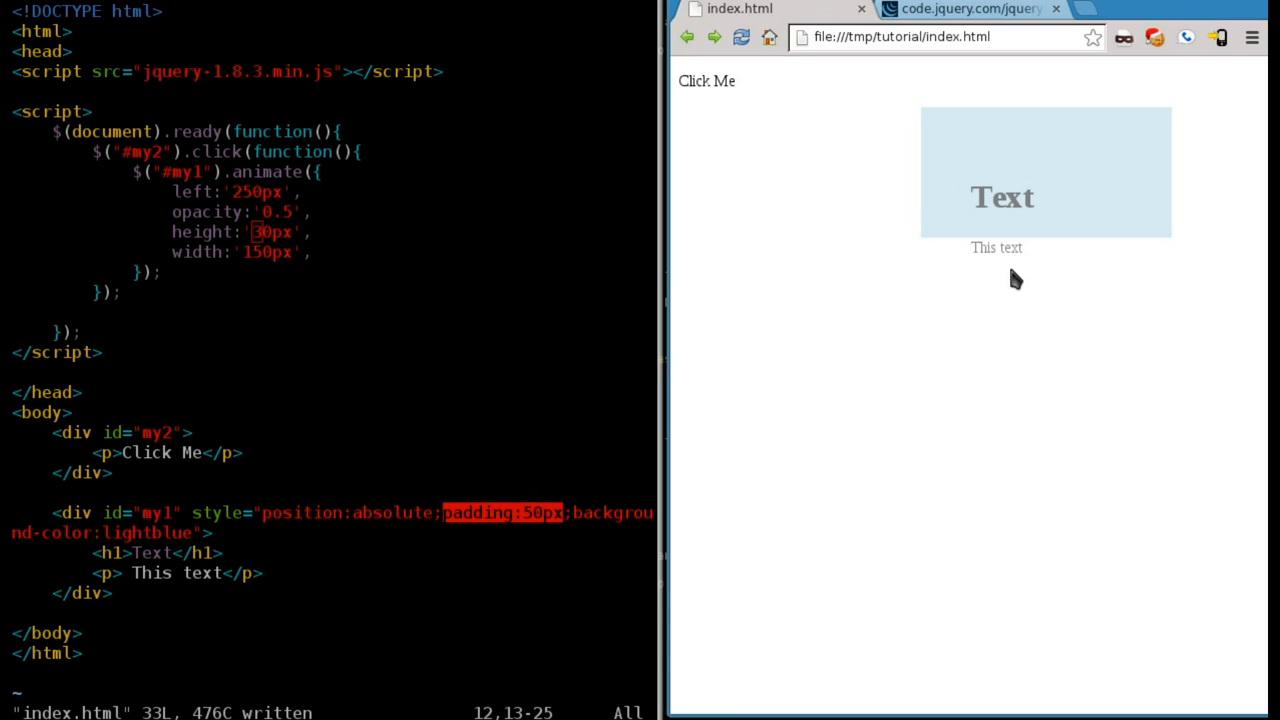
mouse_move(784, 276)
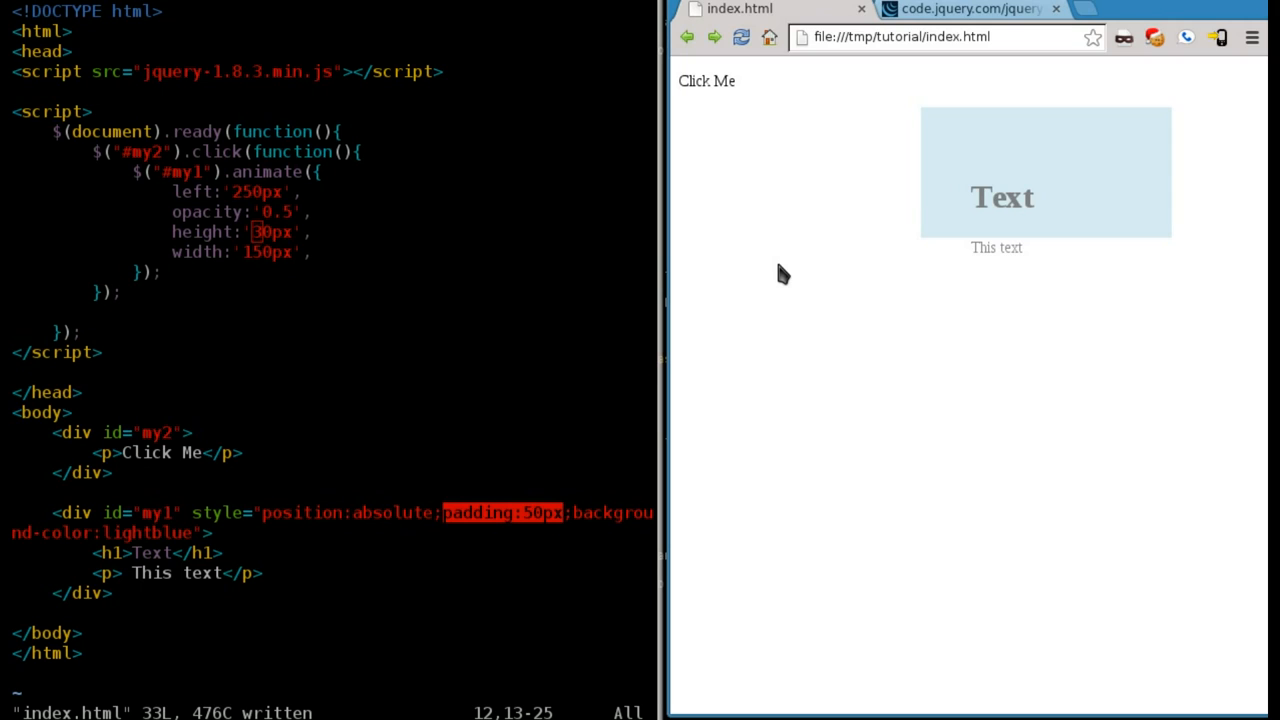
mouse_move(412, 158)
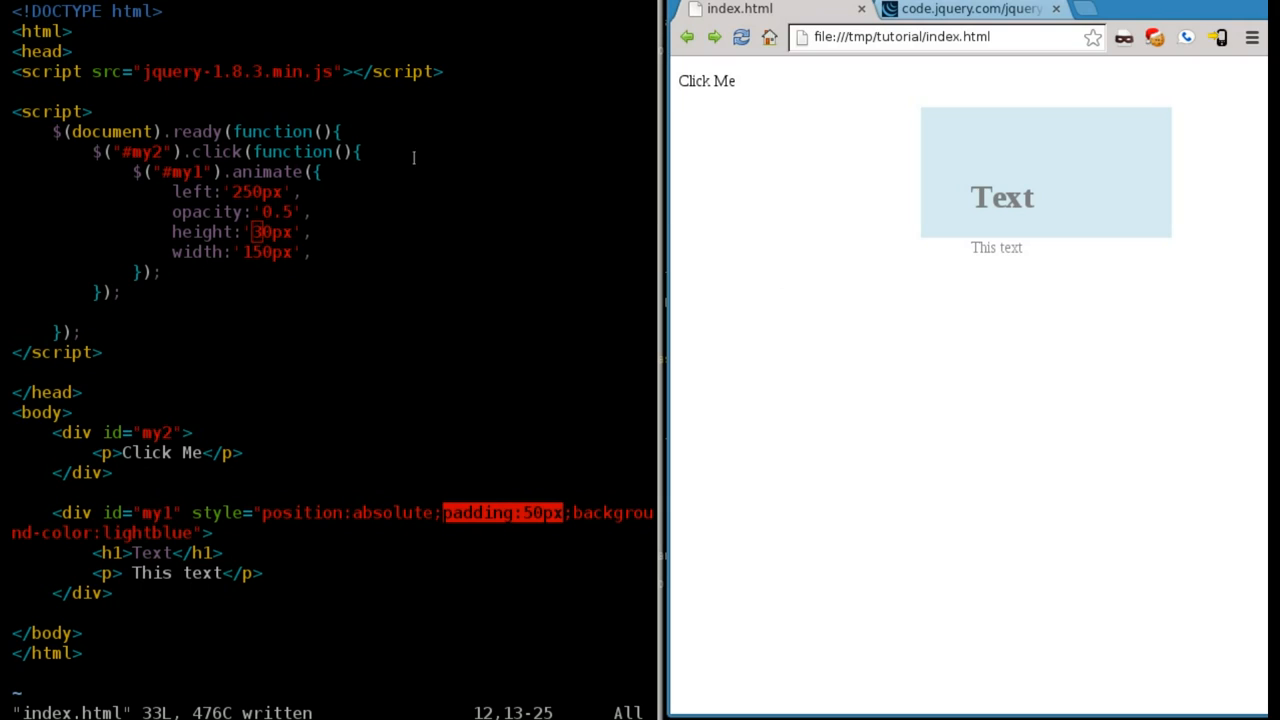